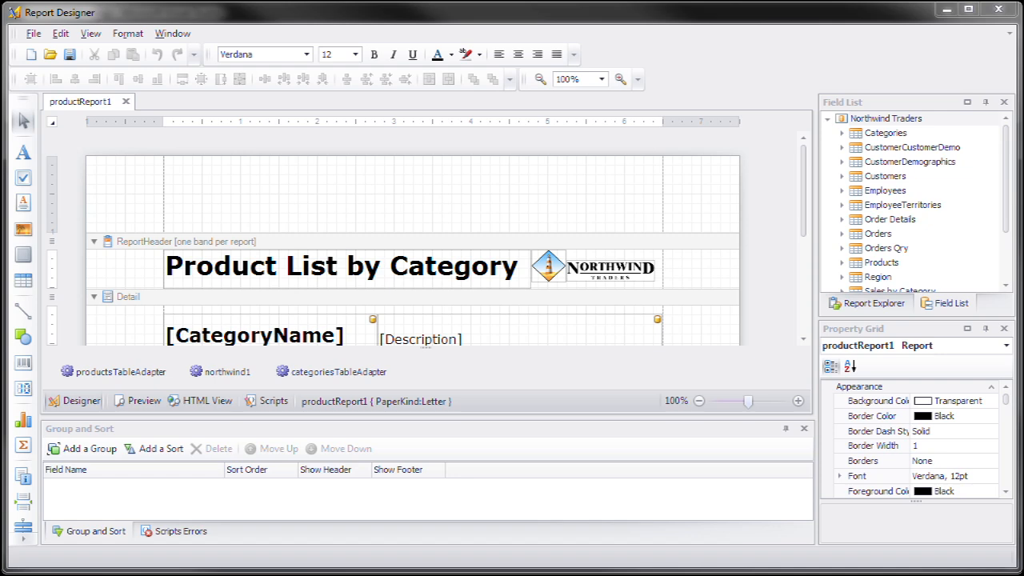
{"action": "mouse_move", "coordinate": [415, 150]}
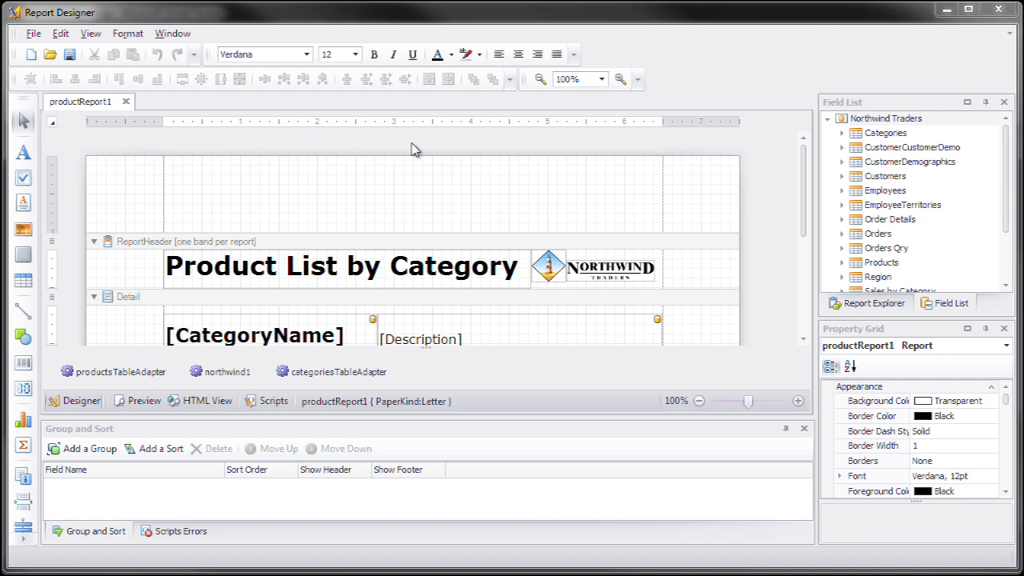
{"action": "mouse_move", "coordinate": [284, 189]}
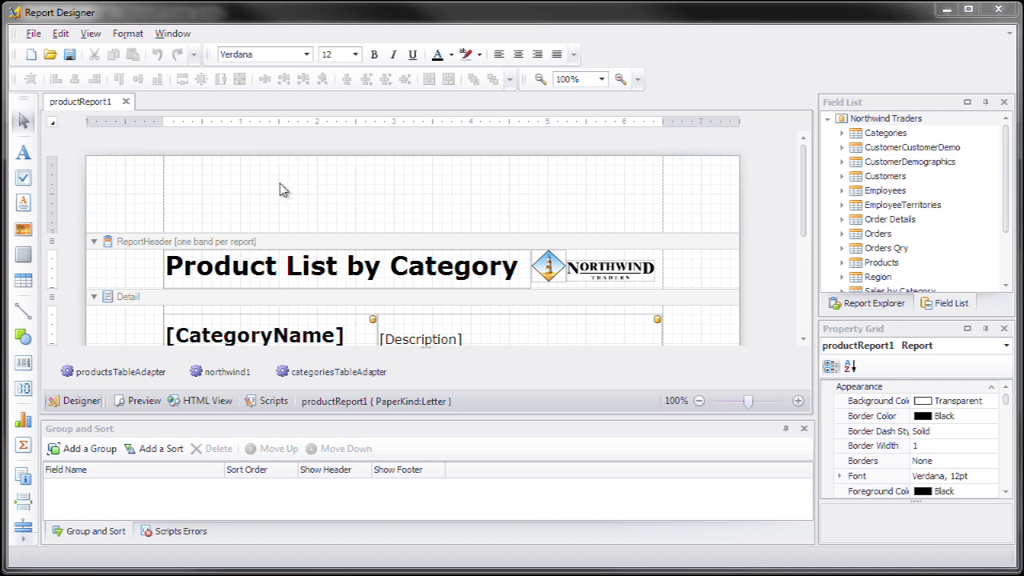
{"action": "mouse_move", "coordinate": [880, 136]}
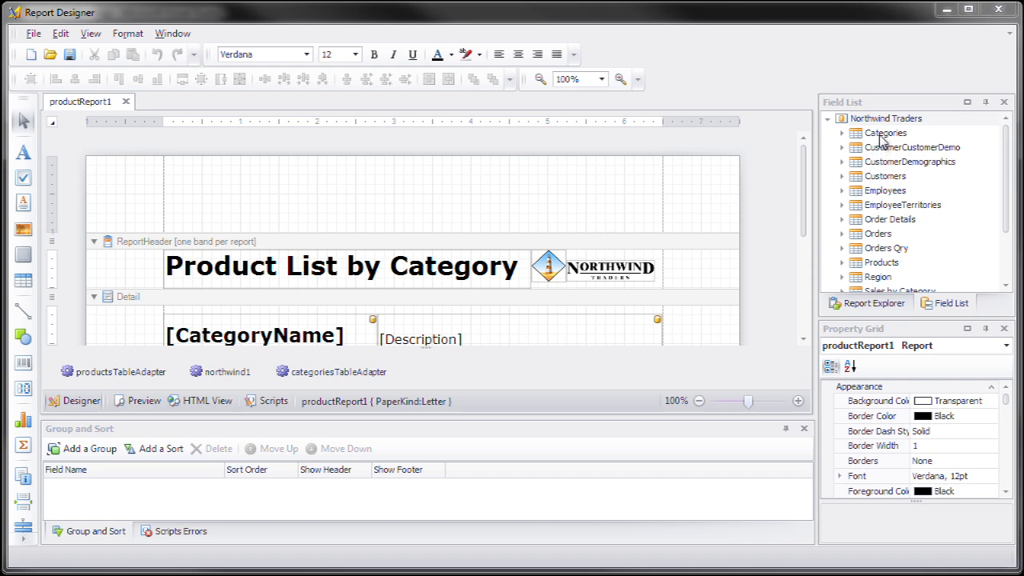
{"action": "mouse_move", "coordinate": [903, 147]}
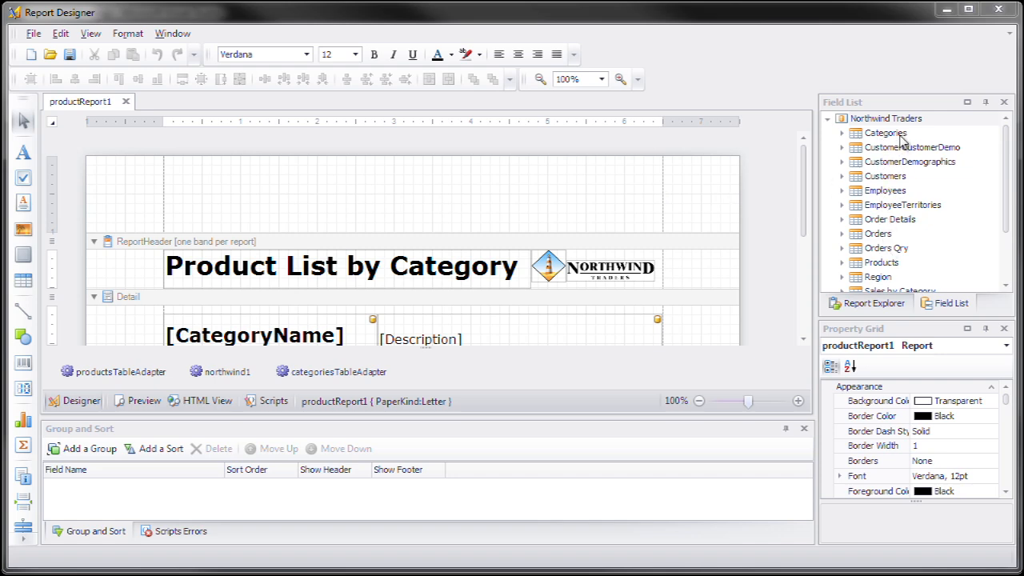
{"action": "mouse_move", "coordinate": [872, 231]}
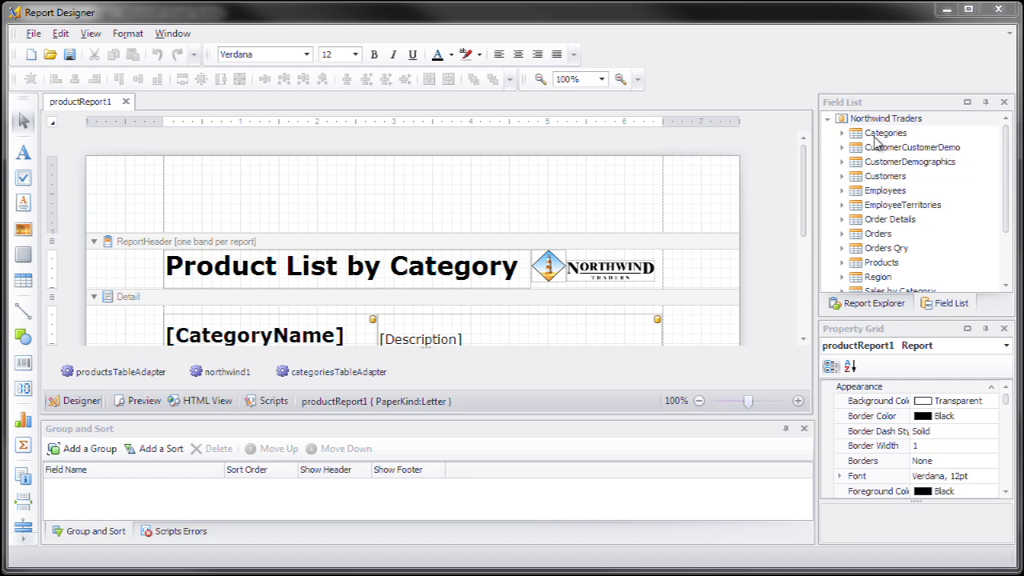
{"action": "mouse_move", "coordinate": [884, 132]}
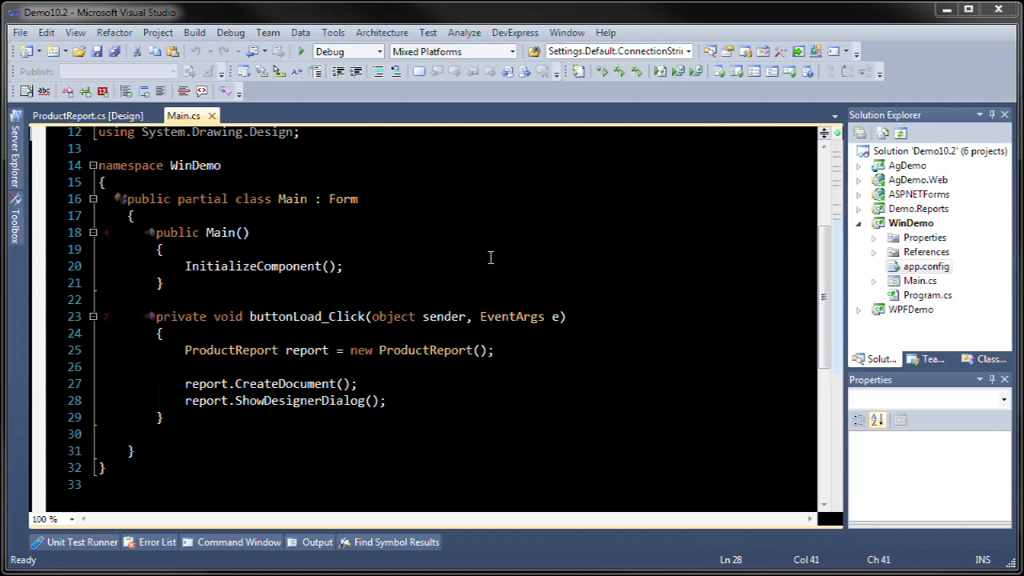
{"action": "mouse_move", "coordinate": [229, 350]}
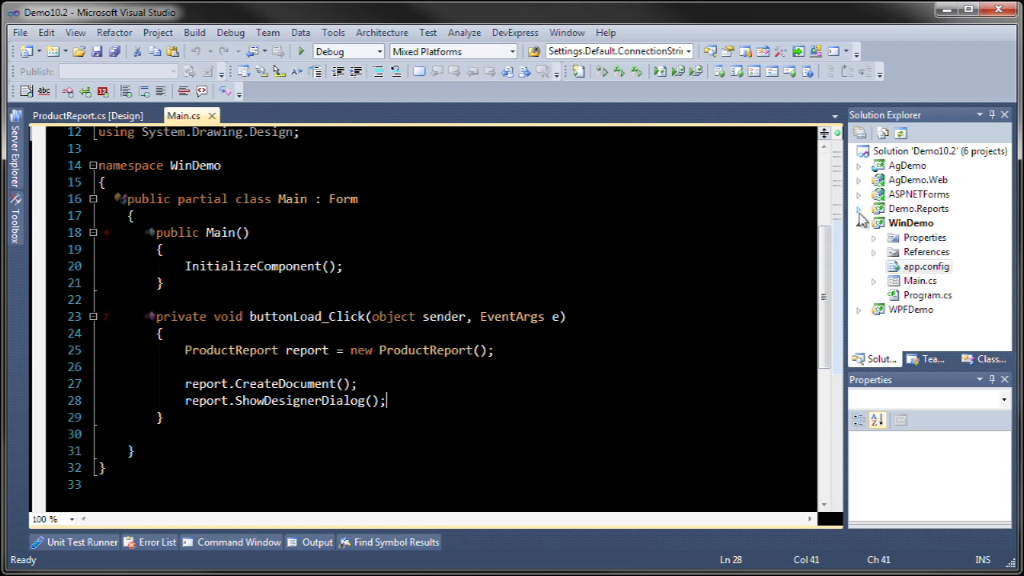
Expand Demo.Reports and open the ProductReport.cs design layout.
{"action": "left_click", "coordinate": [859, 208]}
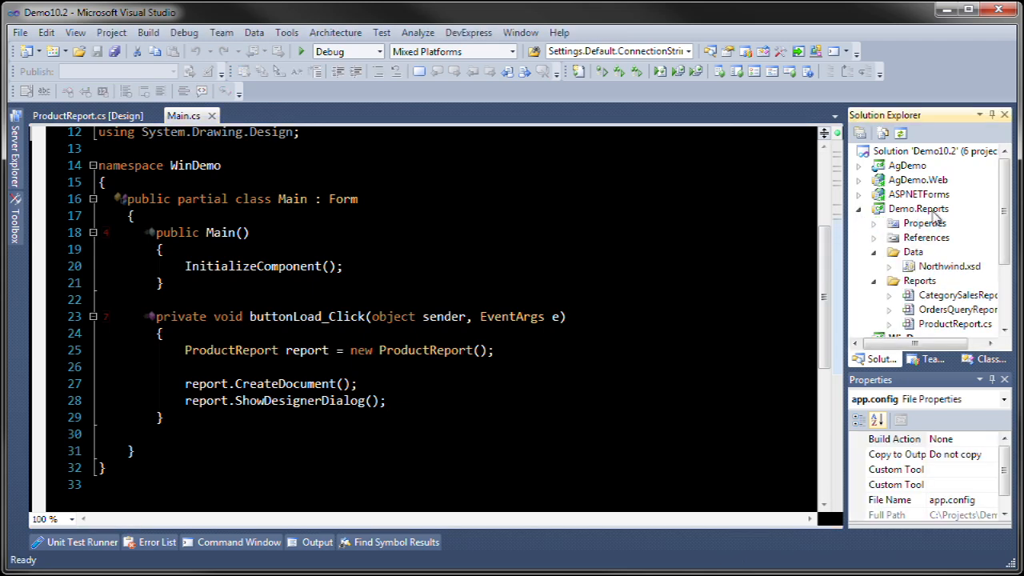
{"action": "left_click", "coordinate": [88, 115]}
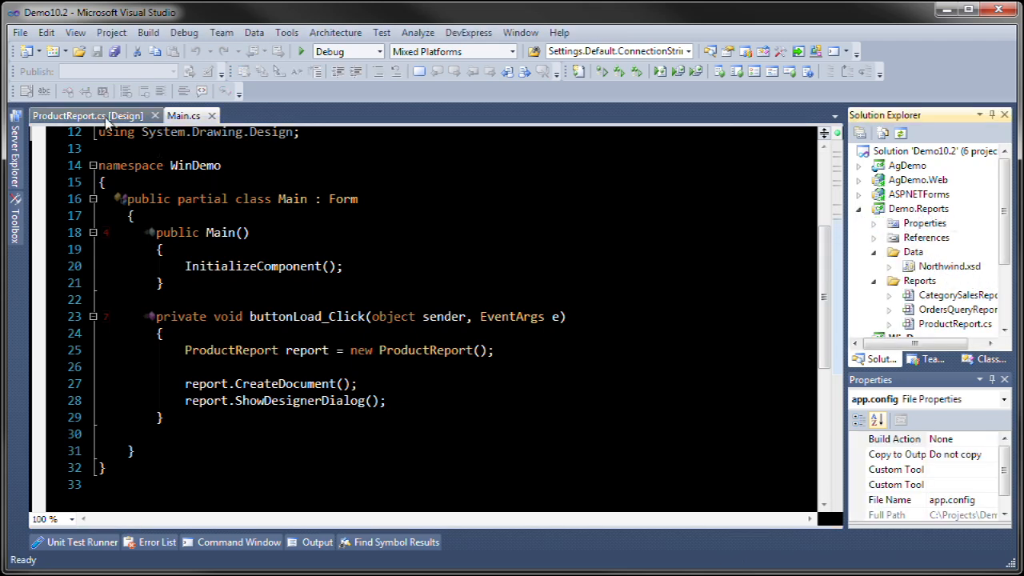
{"action": "left_click", "coordinate": [80, 116]}
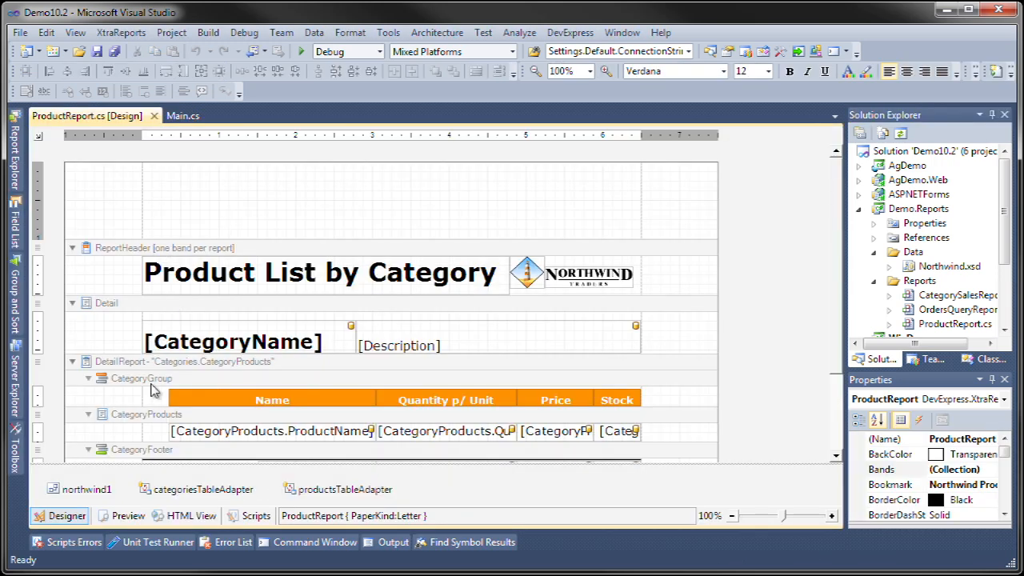
Preview the four-page Northwind product report, then return to its designer.
{"action": "left_click", "coordinate": [127, 515]}
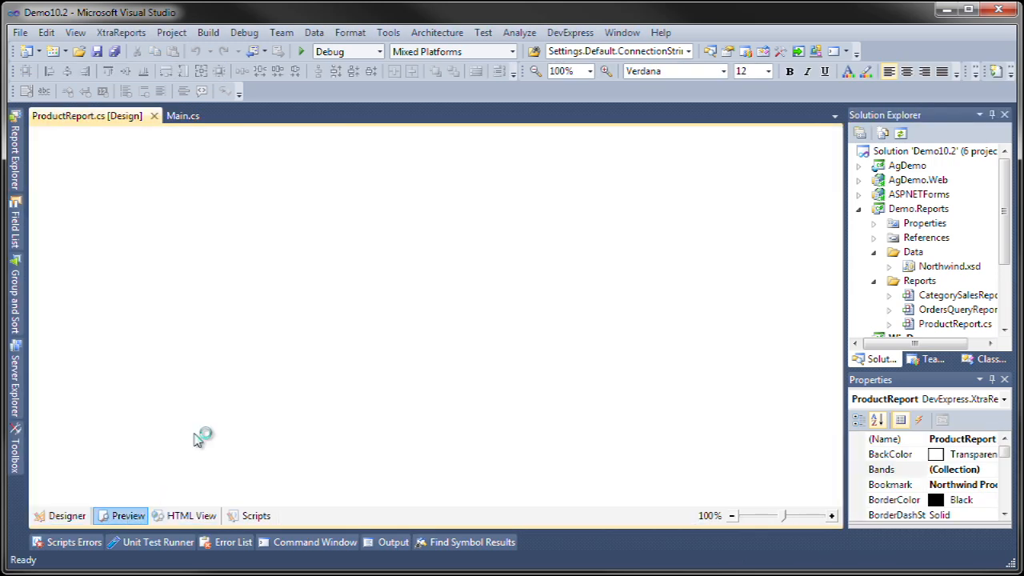
{"action": "left_click", "coordinate": [128, 516]}
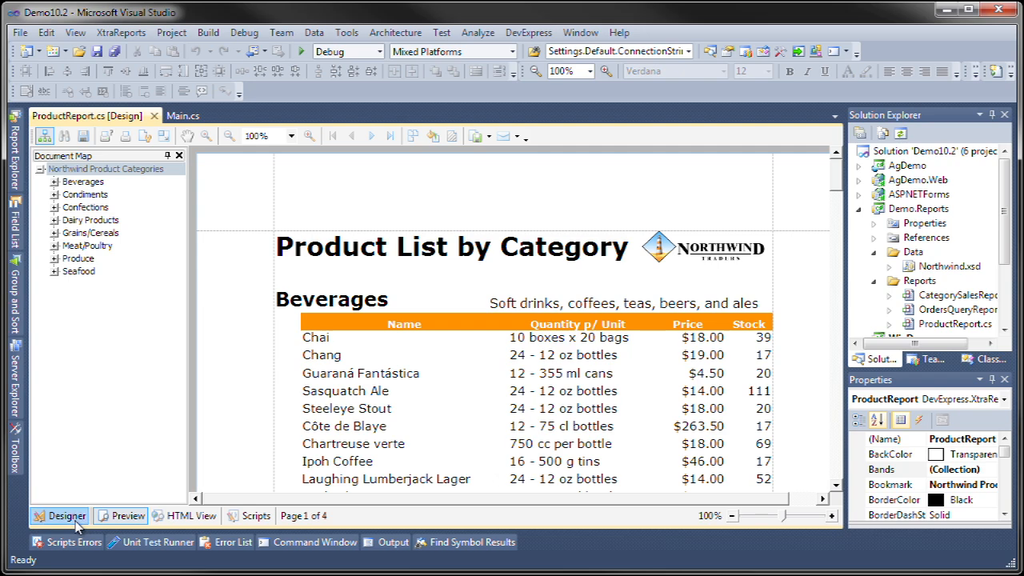
{"action": "left_click", "coordinate": [183, 116]}
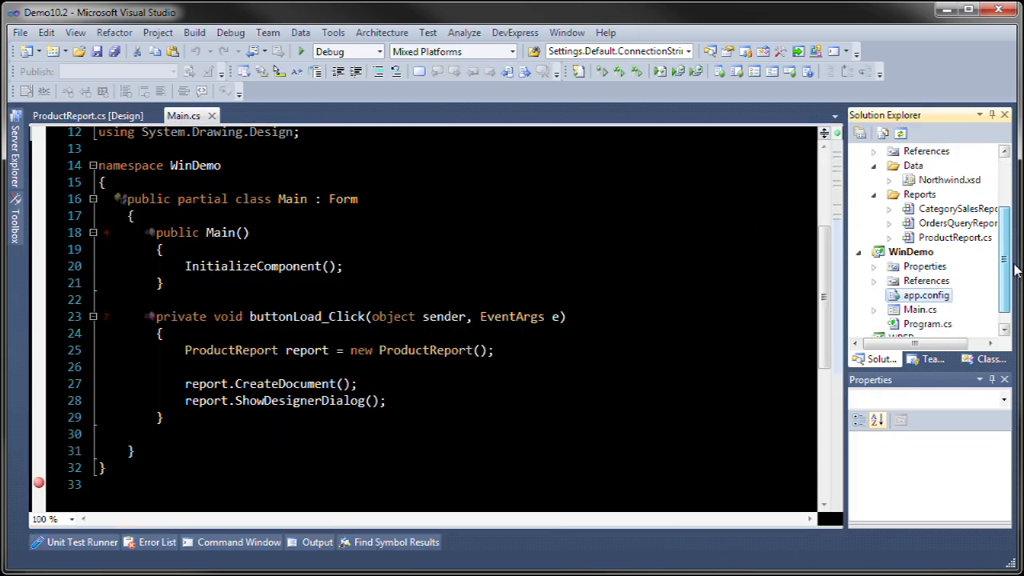
Add a Component Class named CustomFieldList to the WinDemo project.
{"action": "left_click", "coordinate": [910, 237]}
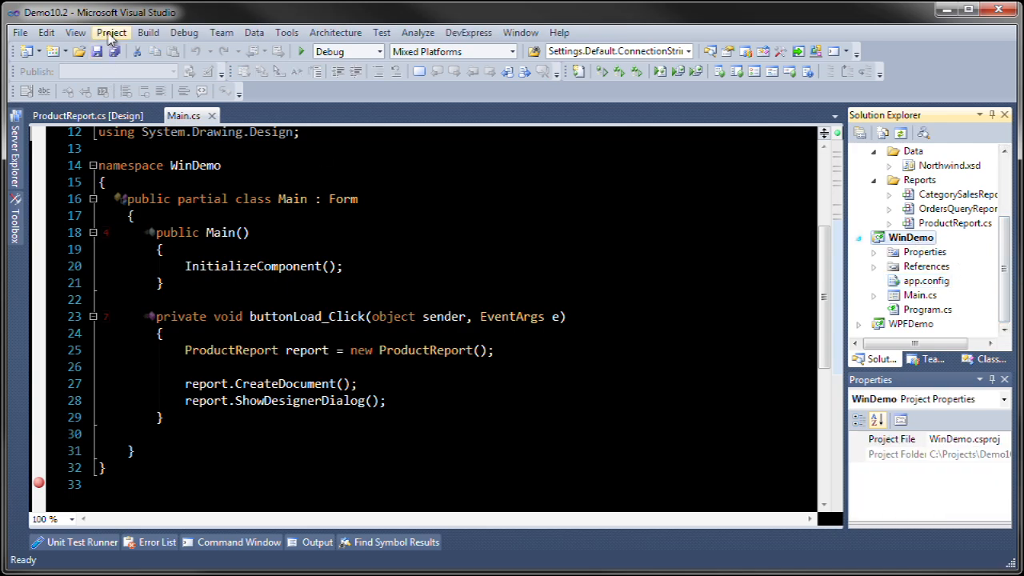
{"action": "left_click", "coordinate": [112, 32]}
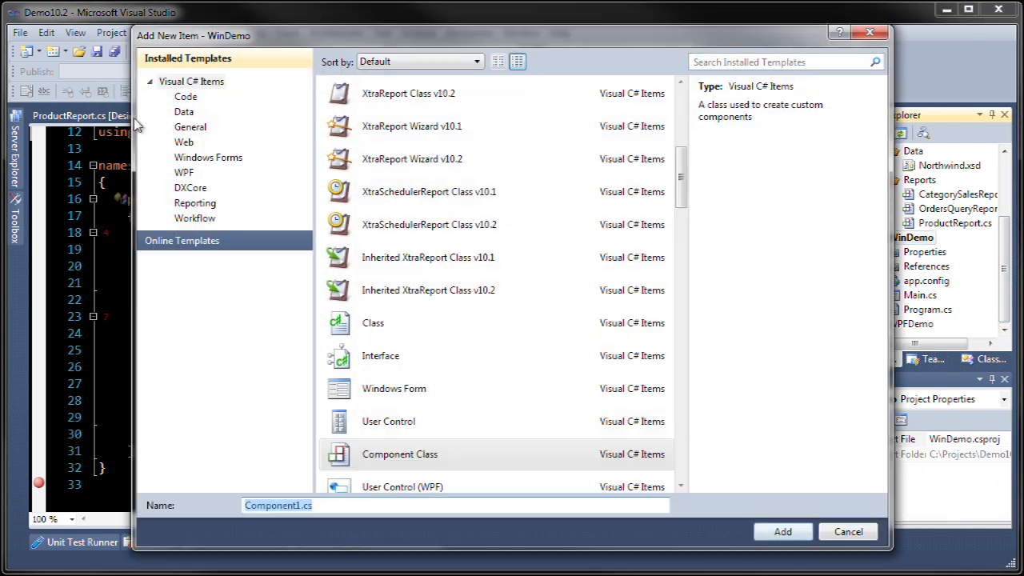
{"action": "left_click", "coordinate": [400, 454]}
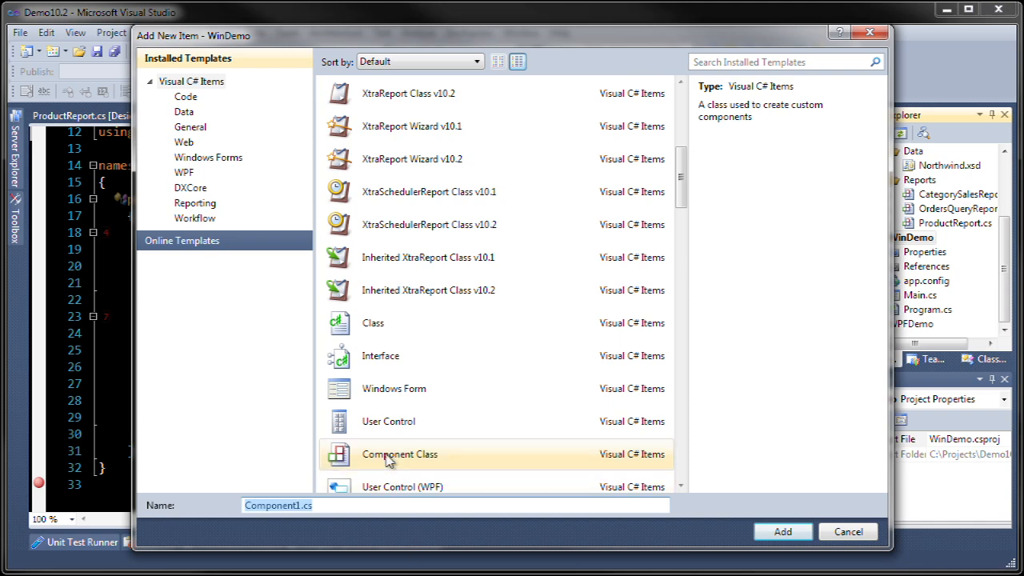
{"action": "type", "text": "CustomFi"}
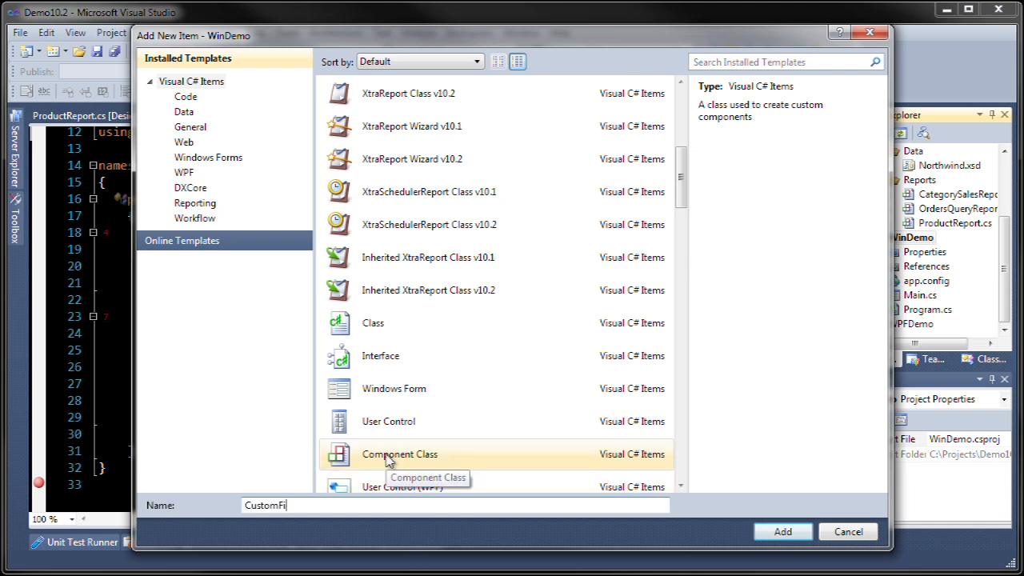
{"action": "left_click", "coordinate": [783, 532]}
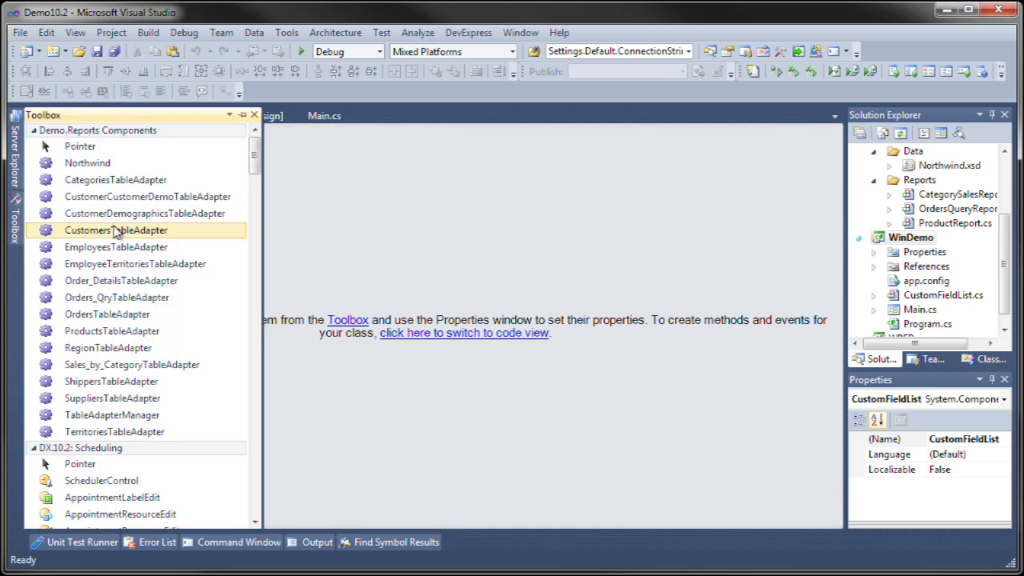
Load the Absent, Categories, Customers, Employees and Orders PNG icons into an image collection.
{"action": "scroll", "scroll_direction": "down", "scroll_amount": 3}
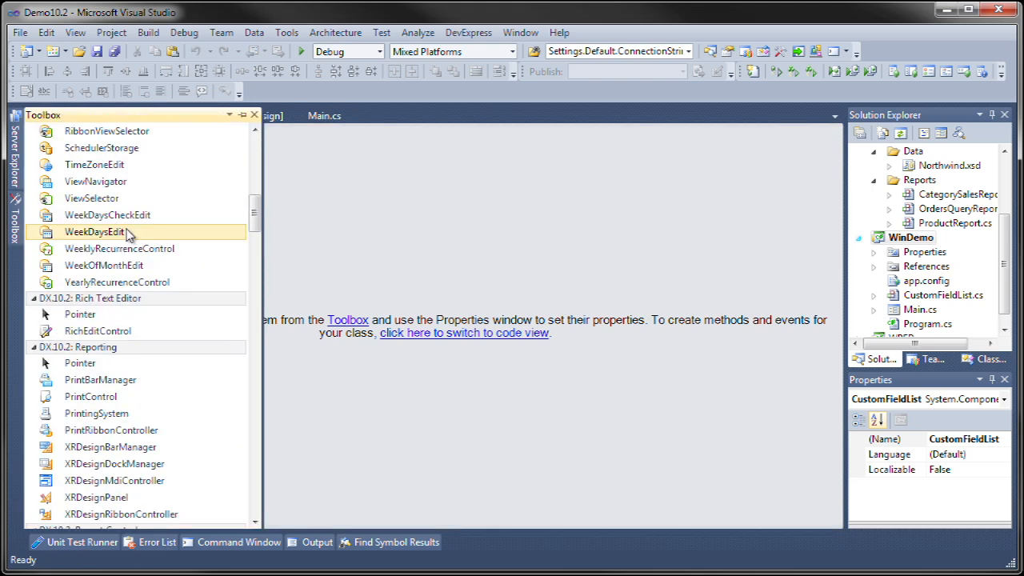
{"action": "scroll", "scroll_direction": "down", "scroll_amount": 3}
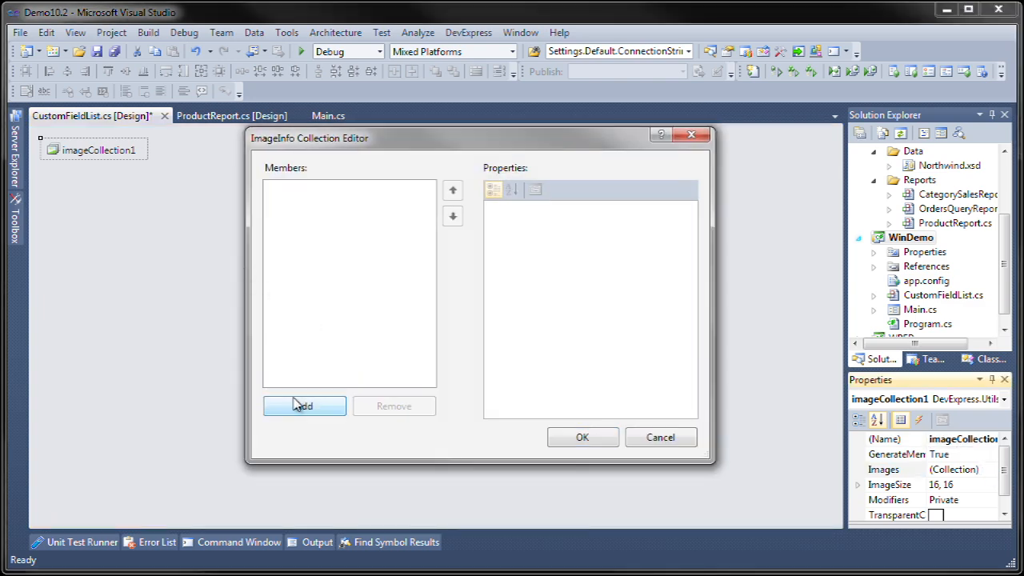
{"action": "left_click", "coordinate": [304, 405]}
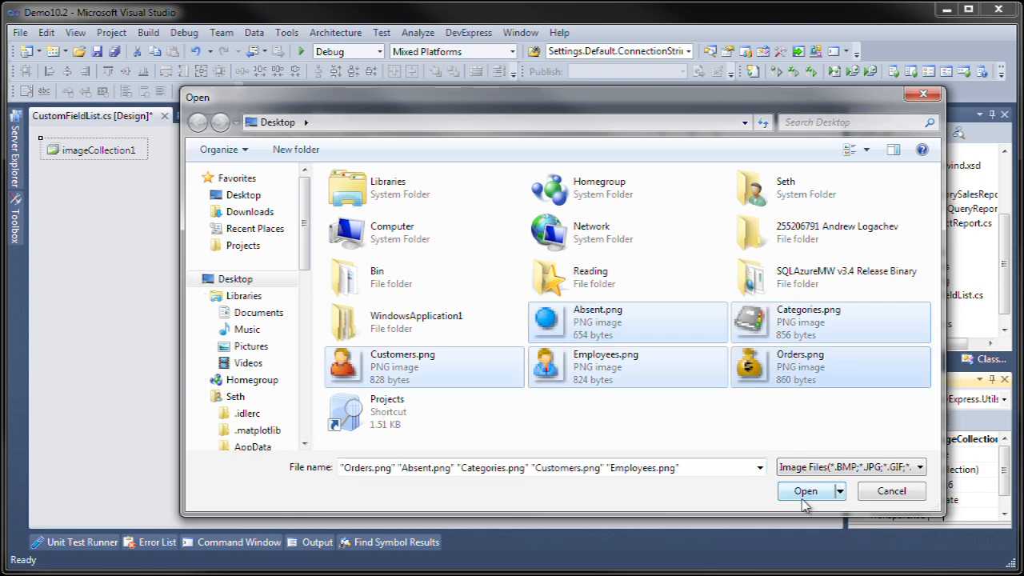
{"action": "left_click", "coordinate": [805, 490]}
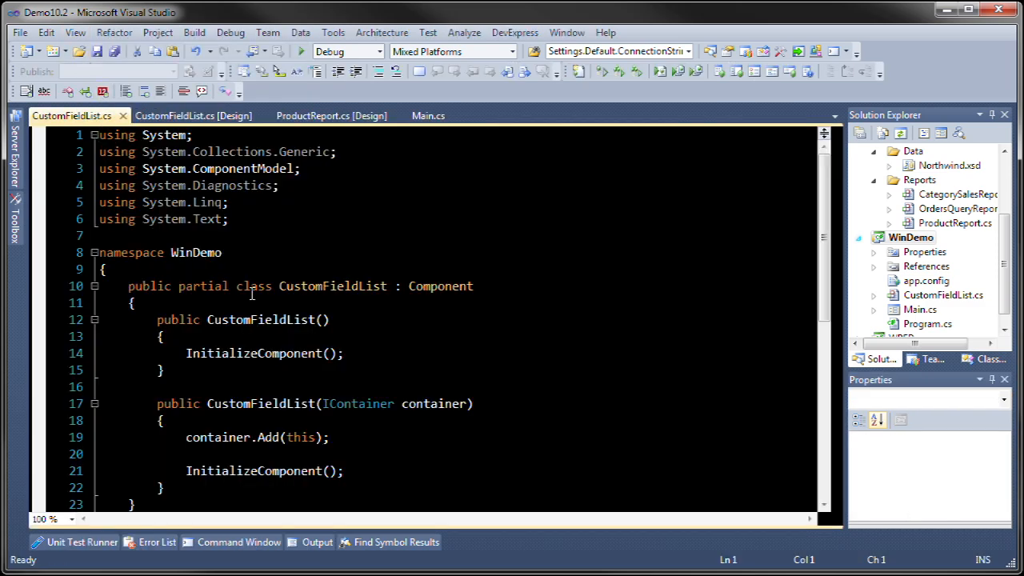
Append ', IFieldListService' to the class declaration and import DevExpress.XtraReports.UserDesigner.
{"action": "type", "text": ","}
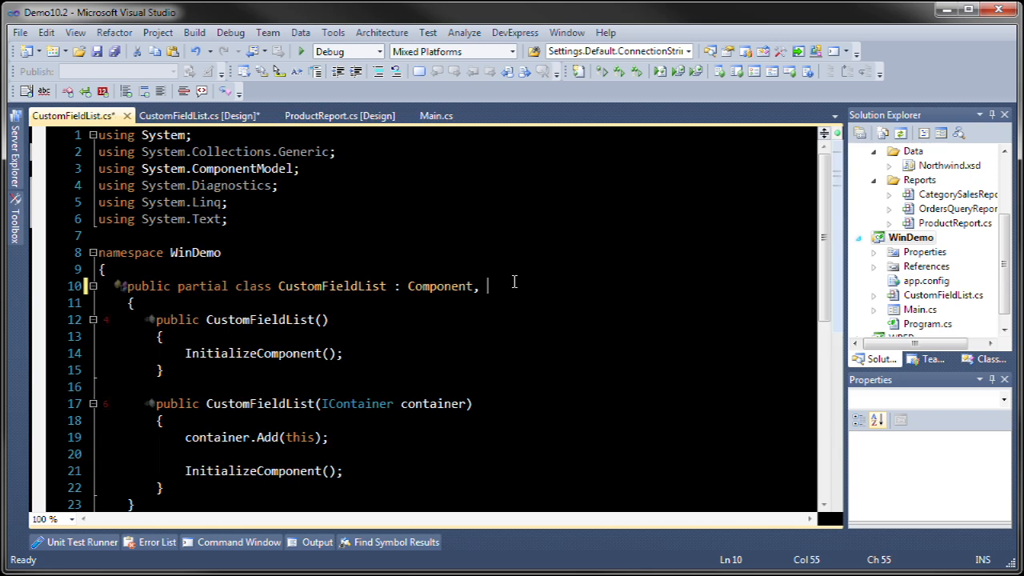
{"action": "type", "text": "IFiel"}
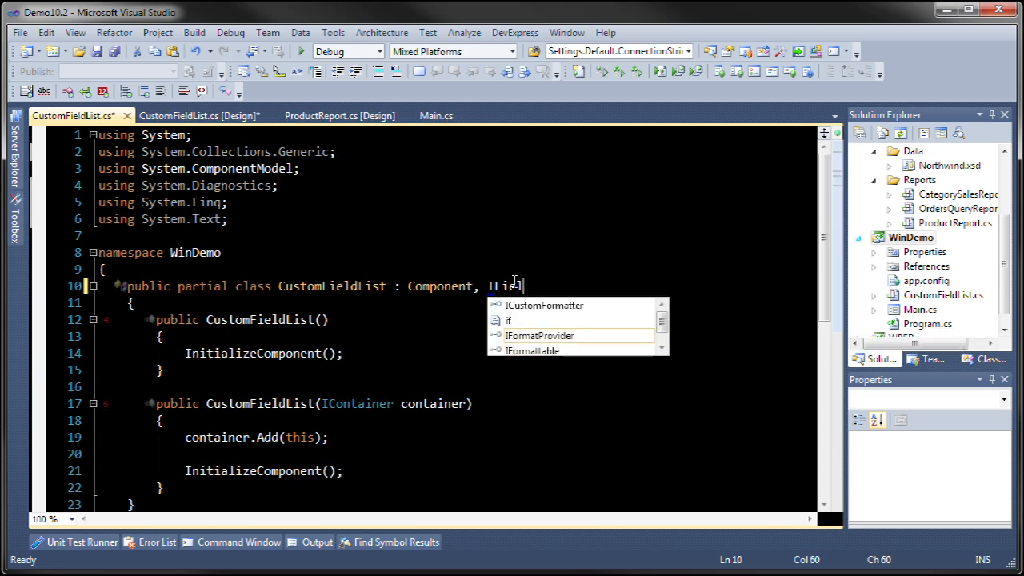
{"action": "type", "text": "dListSe"}
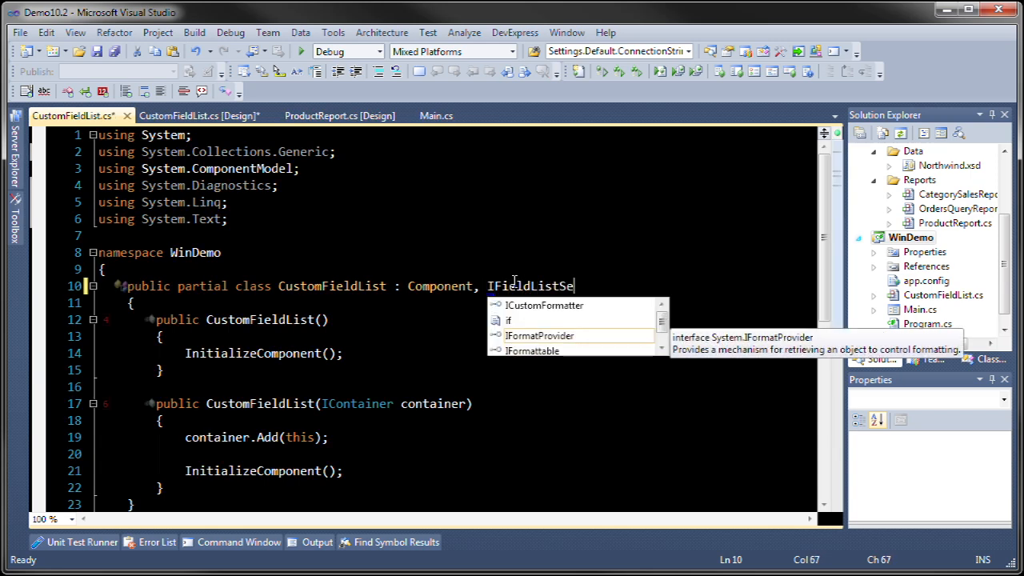
{"action": "type", "text": "rvice"}
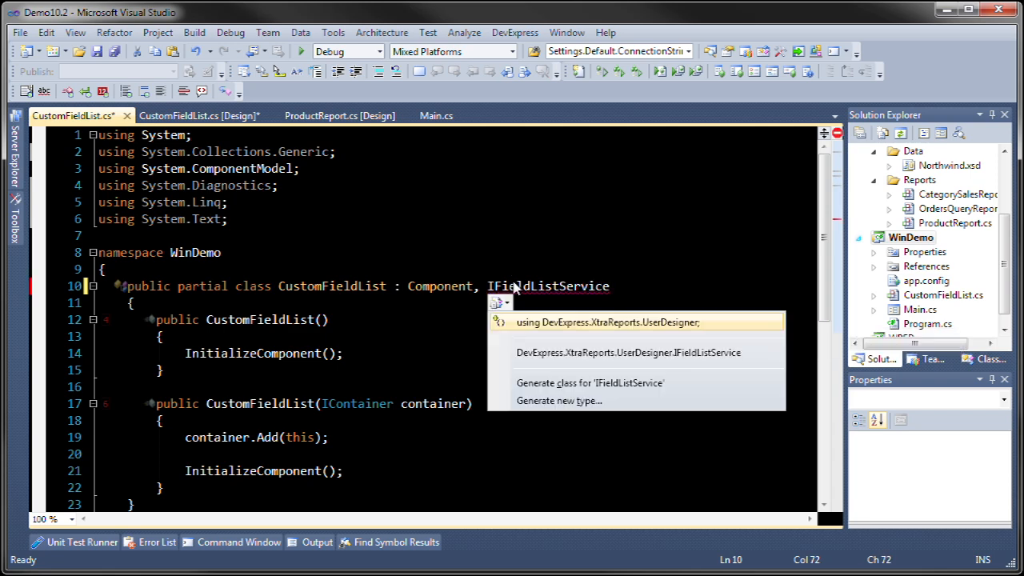
{"action": "left_click", "coordinate": [606, 321]}
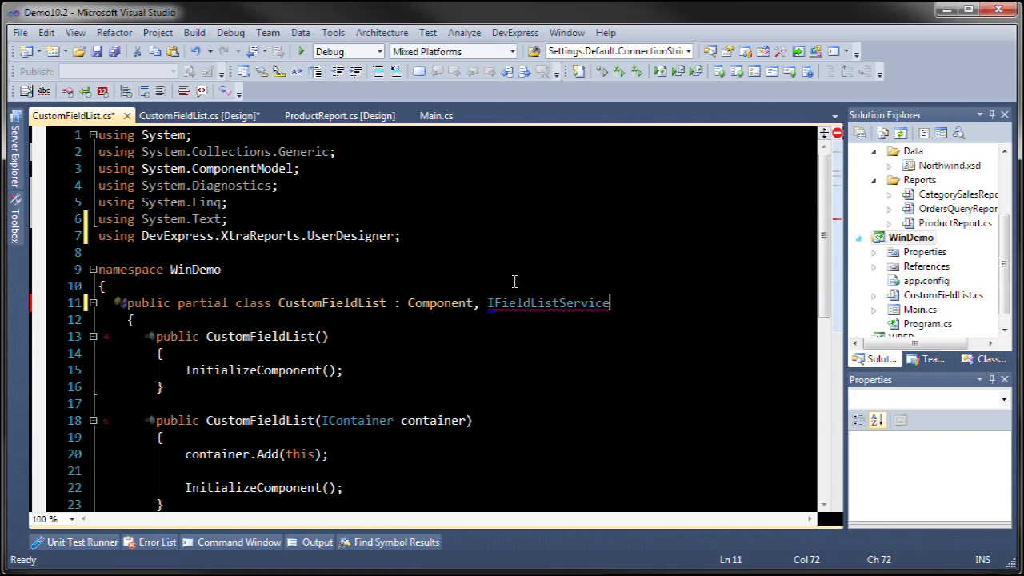
{"action": "left_click", "coordinate": [500, 320]}
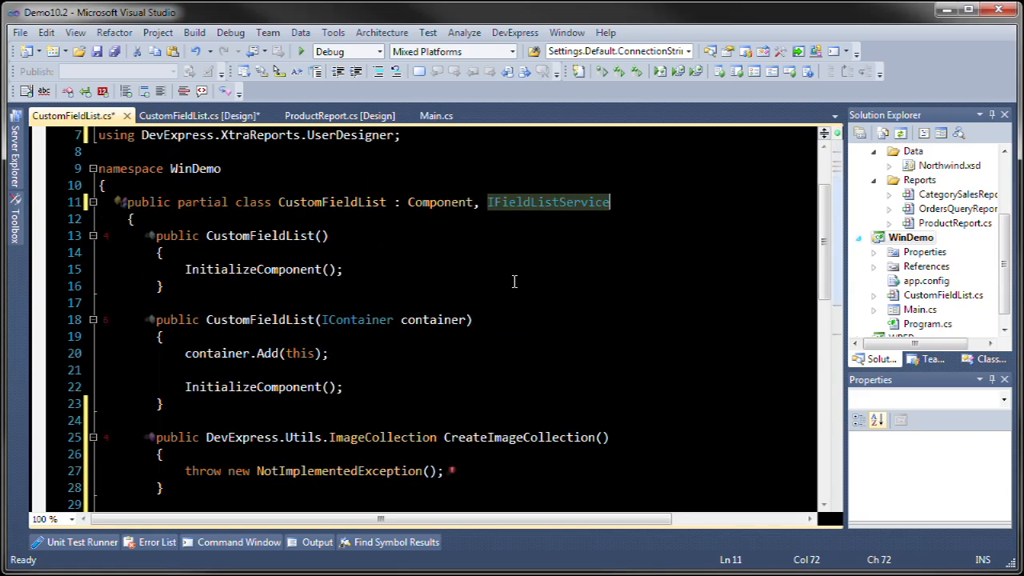
Replace CreateImageCollection's throw statement with 'return imageCollection1;'.
{"action": "scroll", "scroll_direction": "down", "scroll_amount": 3}
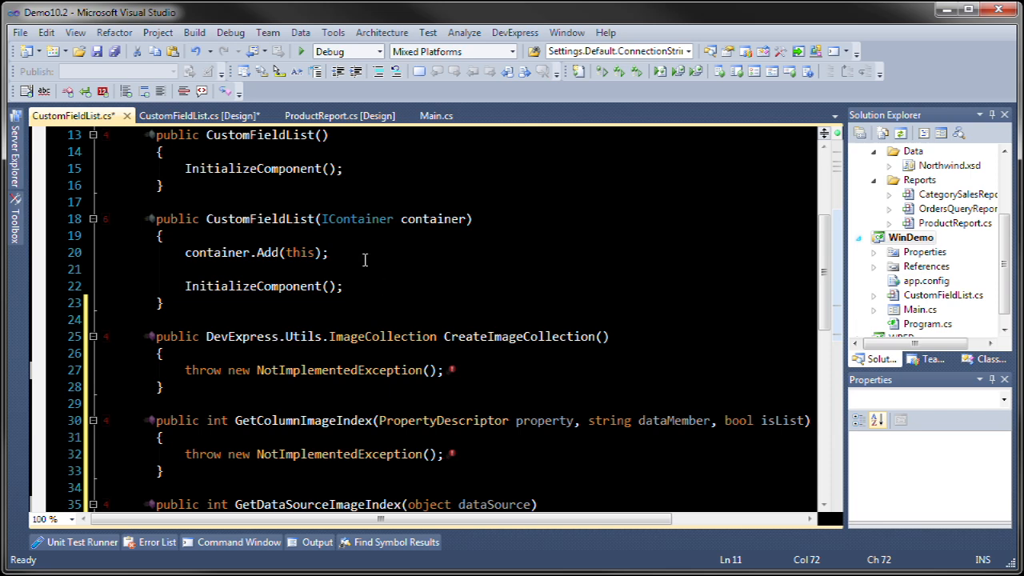
{"action": "triple_click", "coordinate": [312, 369]}
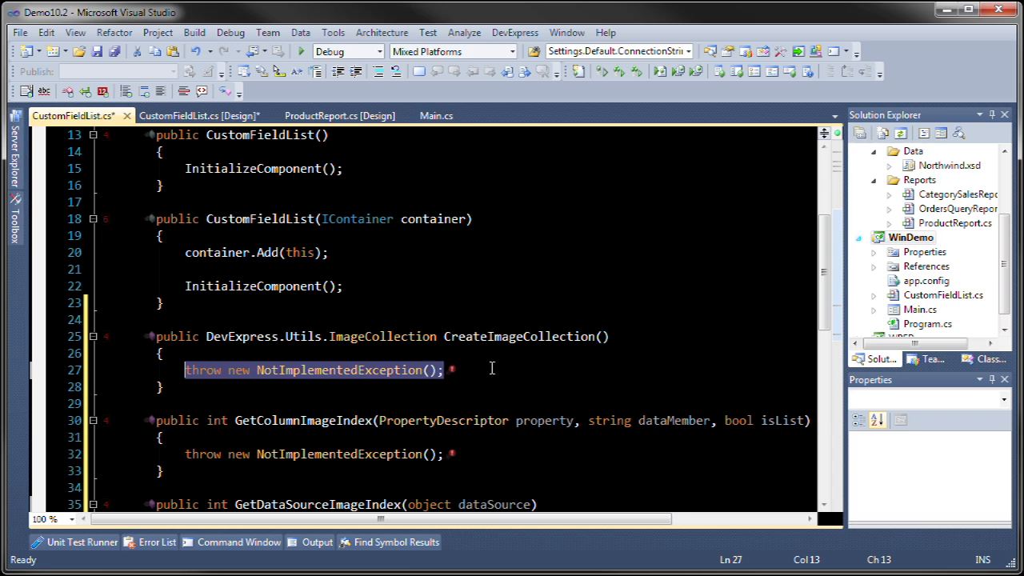
{"action": "type", "text": "return"}
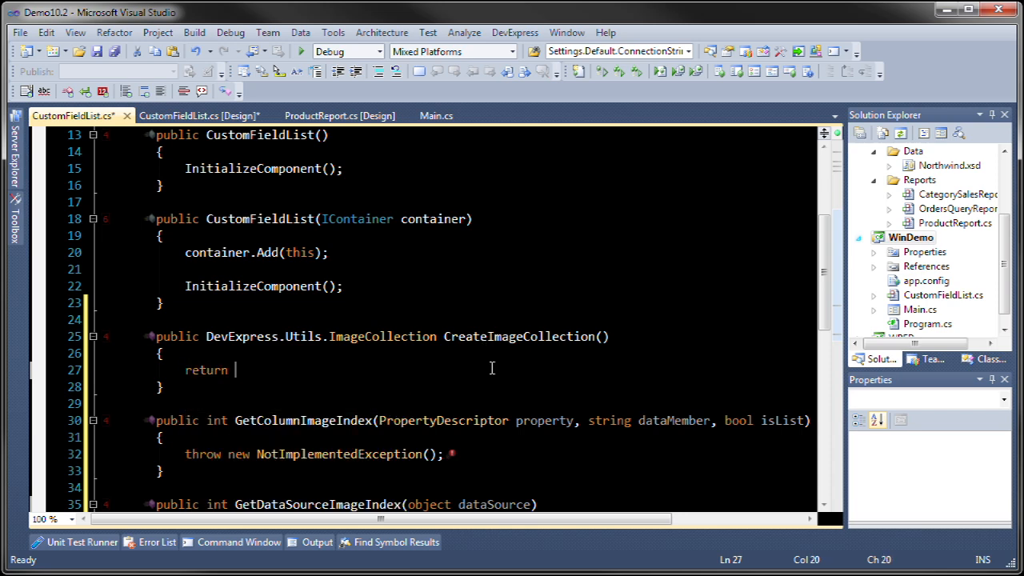
{"action": "type", "text": "imageCollection1;"}
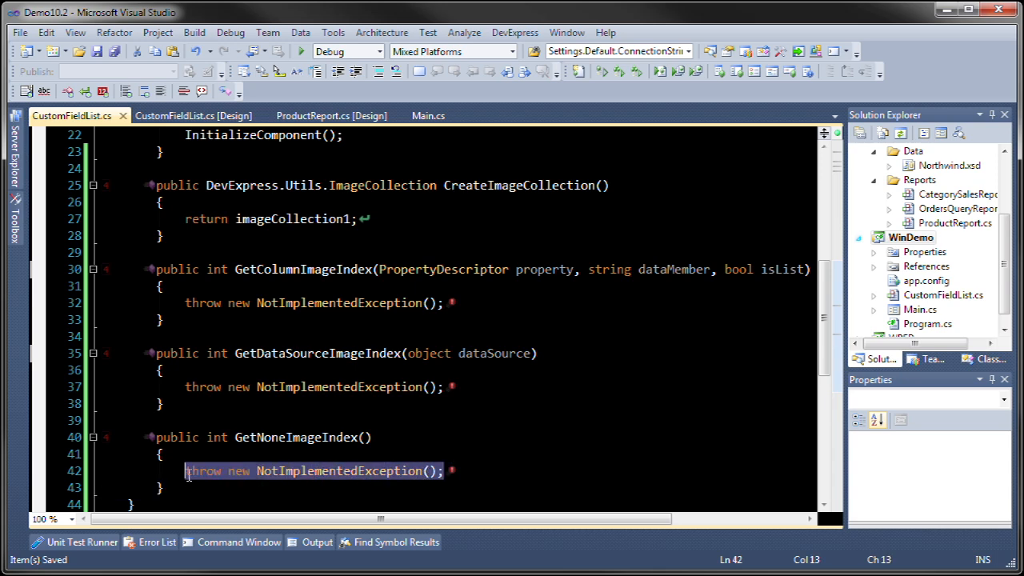
Make the three image-index methods return 0 and begin an 'if(dataMember == "' check.
{"action": "type", "text": "return"}
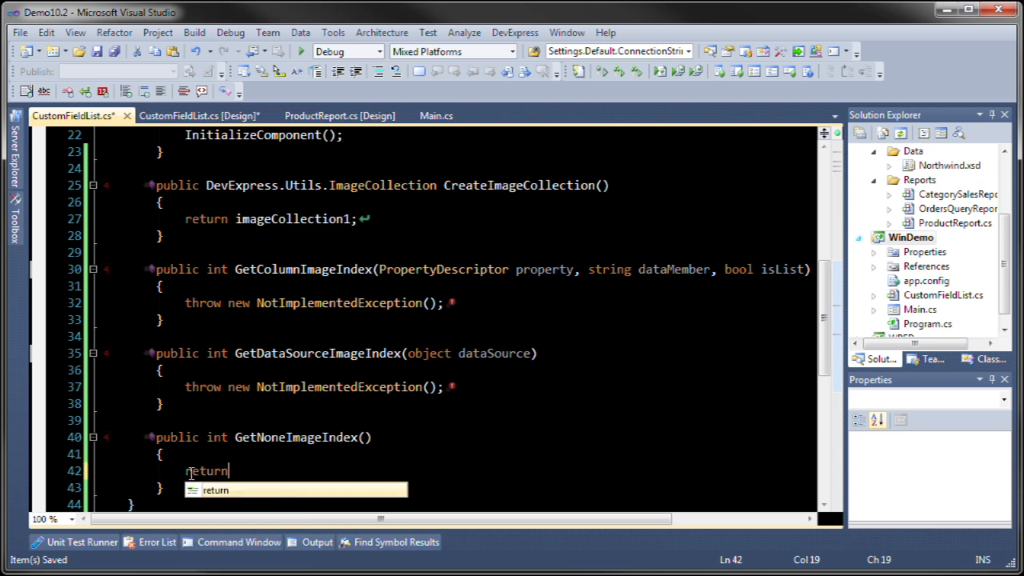
{"action": "type", "text": "0;"}
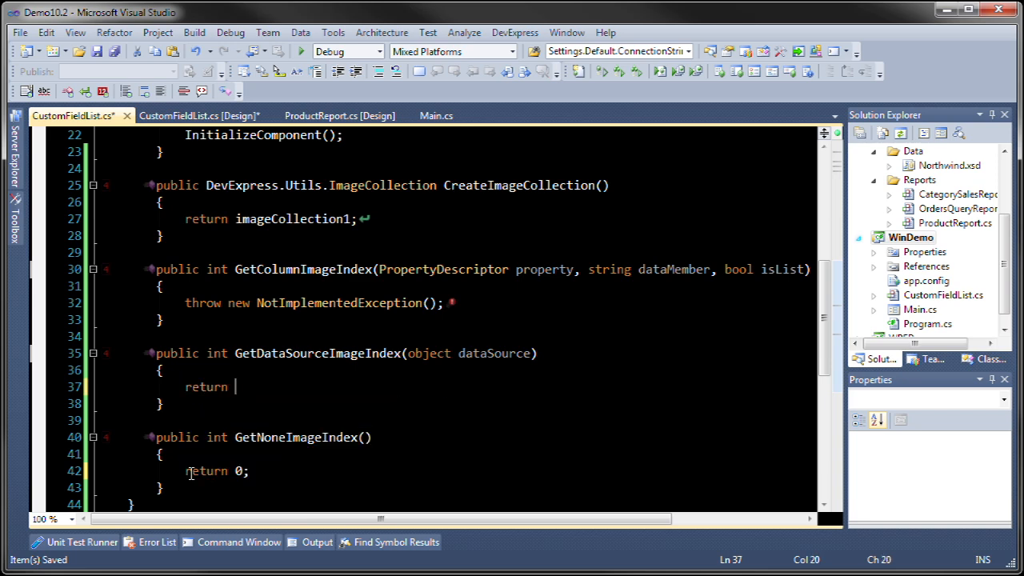
{"action": "type", "text": "0;"}
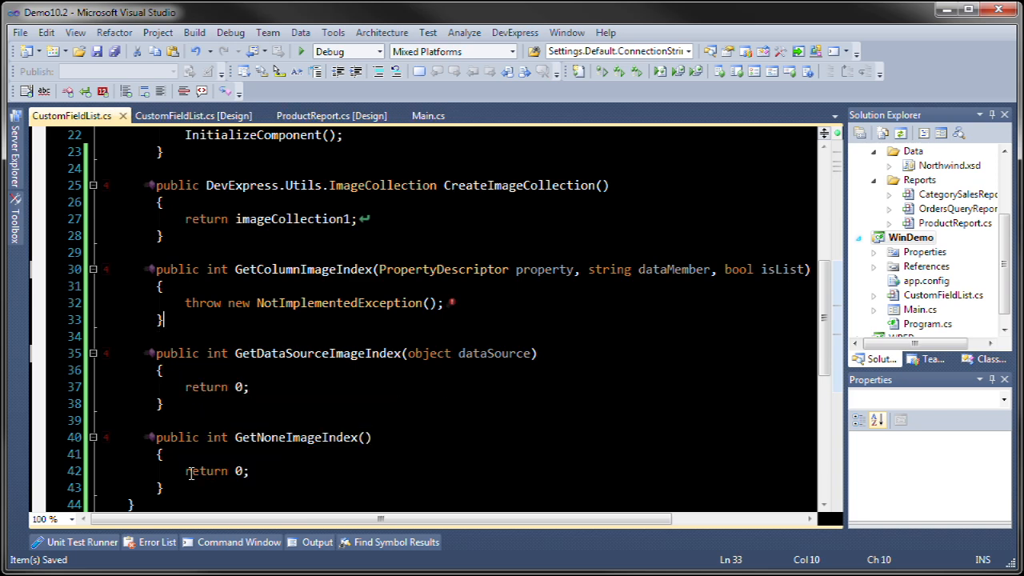
{"action": "type", "text": "r"}
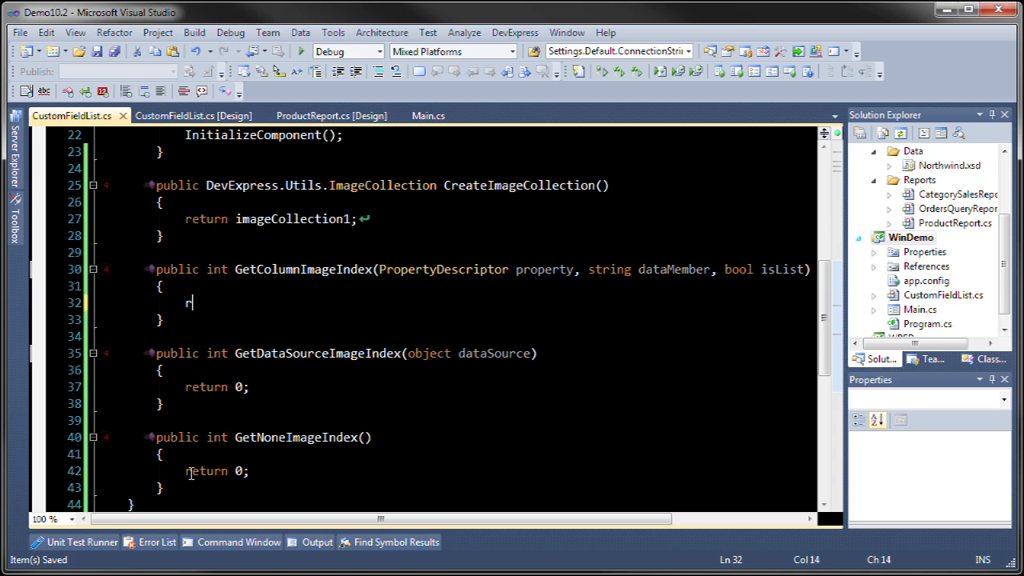
{"action": "type", "text": "eturn 0;"}
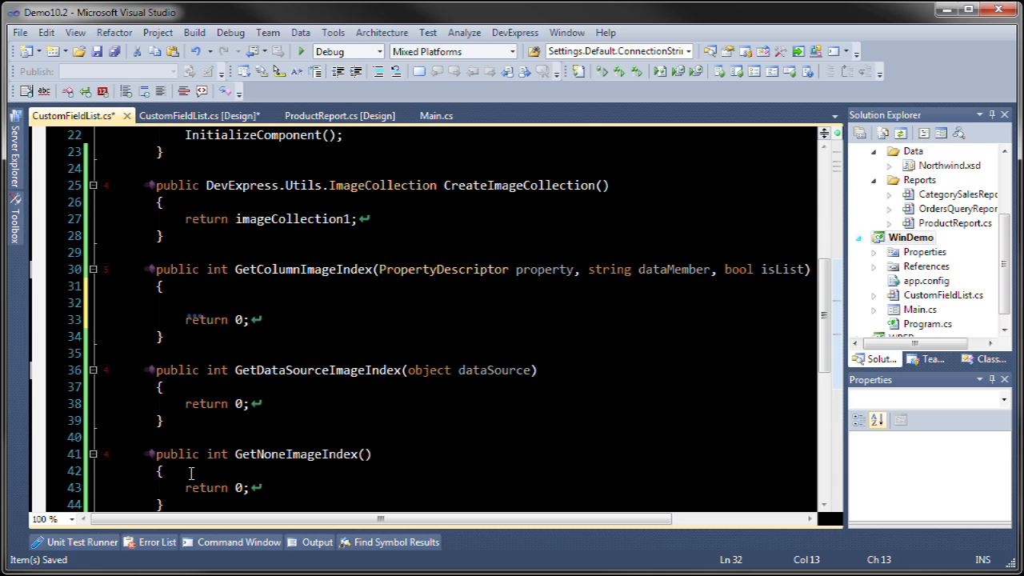
{"action": "type", "text": "if(dataMember"}
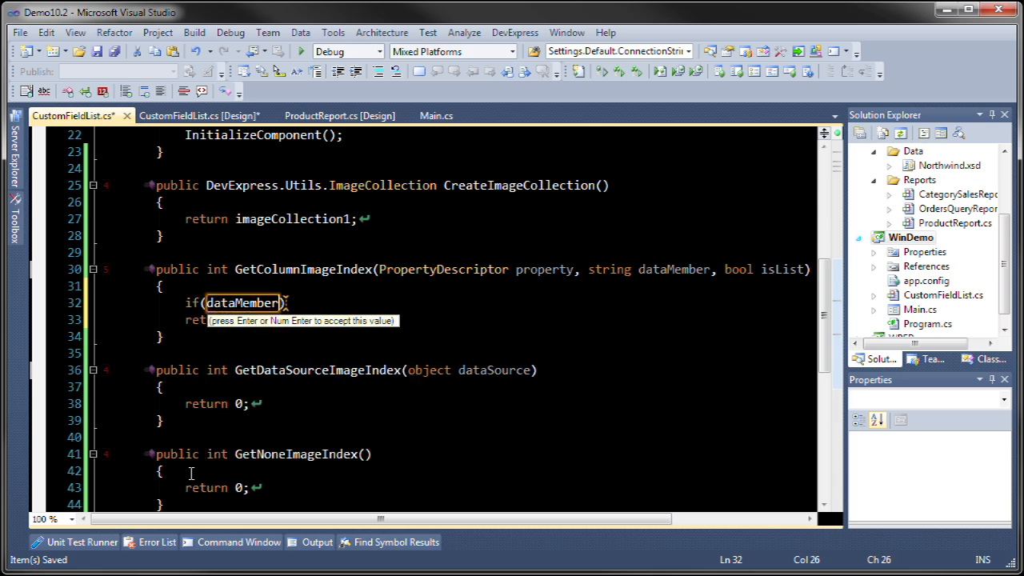
{"action": "type", "text": "== \""}
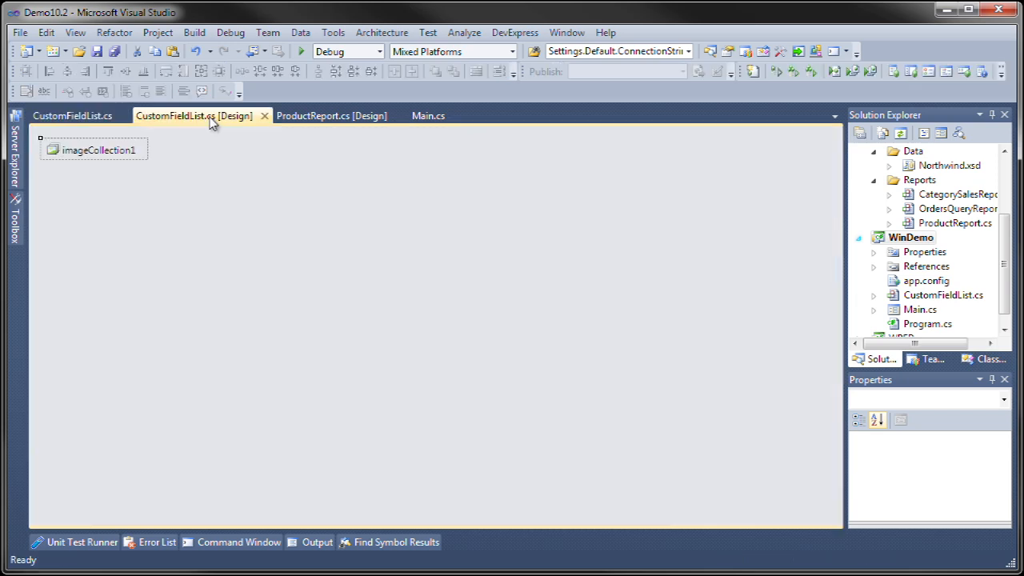
Review imageCollection1's five icons, indexes 0–4 from Absent to Orders, then go to Main.cs.
{"action": "left_click", "coordinate": [94, 150]}
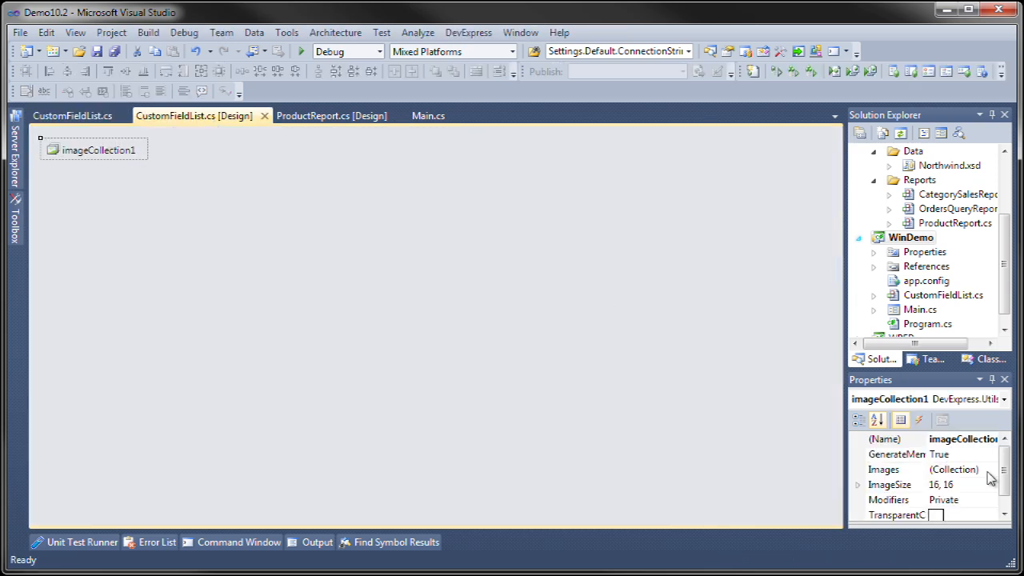
{"action": "left_click", "coordinate": [985, 469]}
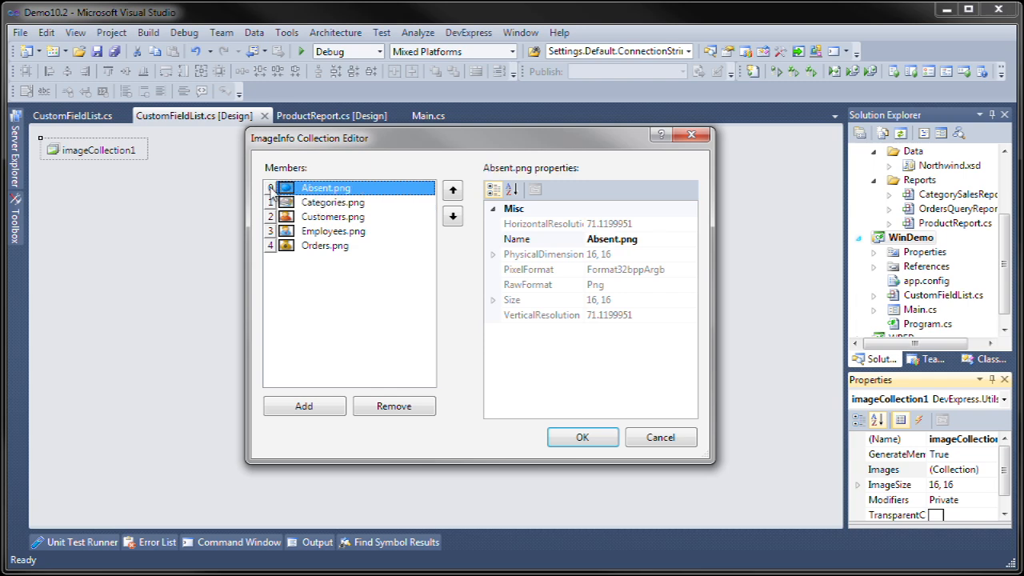
{"action": "left_click", "coordinate": [582, 437]}
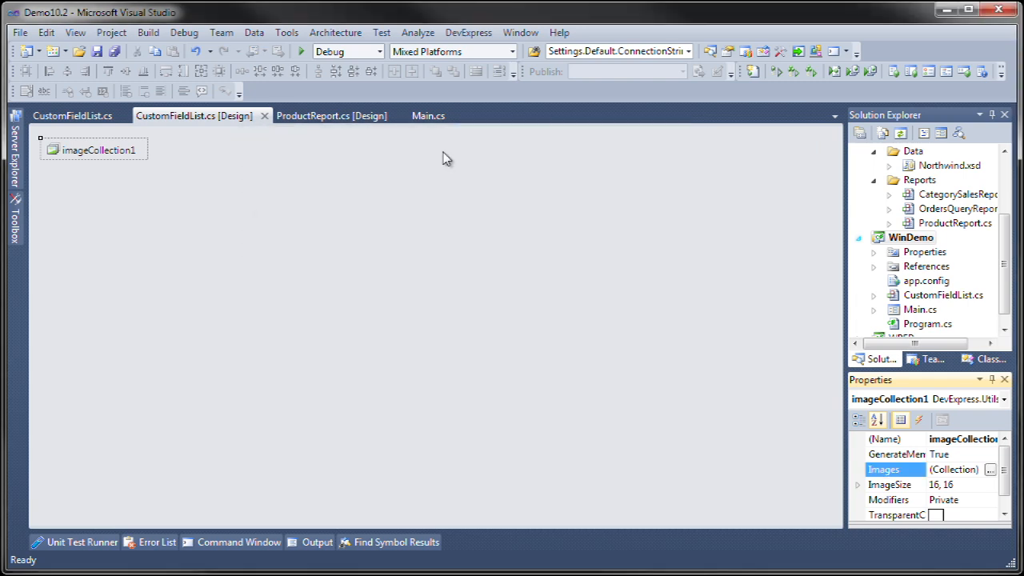
{"action": "left_click", "coordinate": [428, 116]}
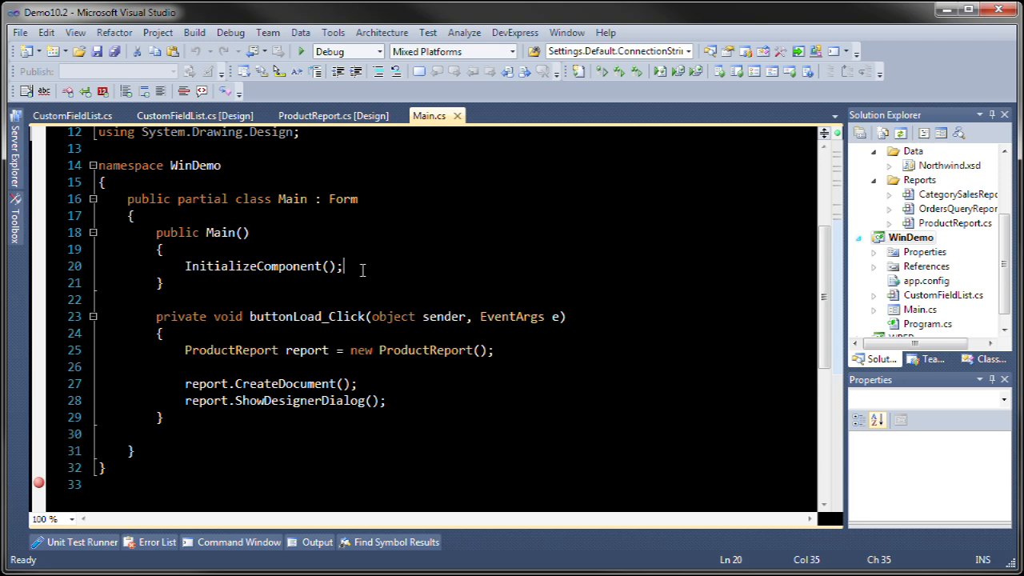
Register 'FieldListService.Instance = new CustomFieldList();' in Main, then load the report in the demo.
{"action": "type", "text": "FieldListService.Instance = new CustomFieldList();"}
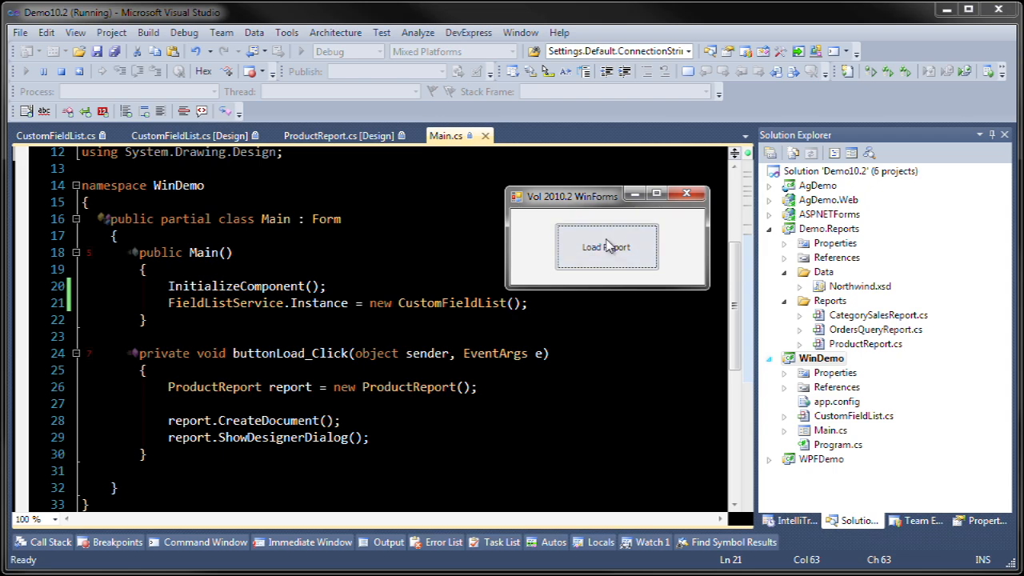
{"action": "left_click", "coordinate": [606, 247]}
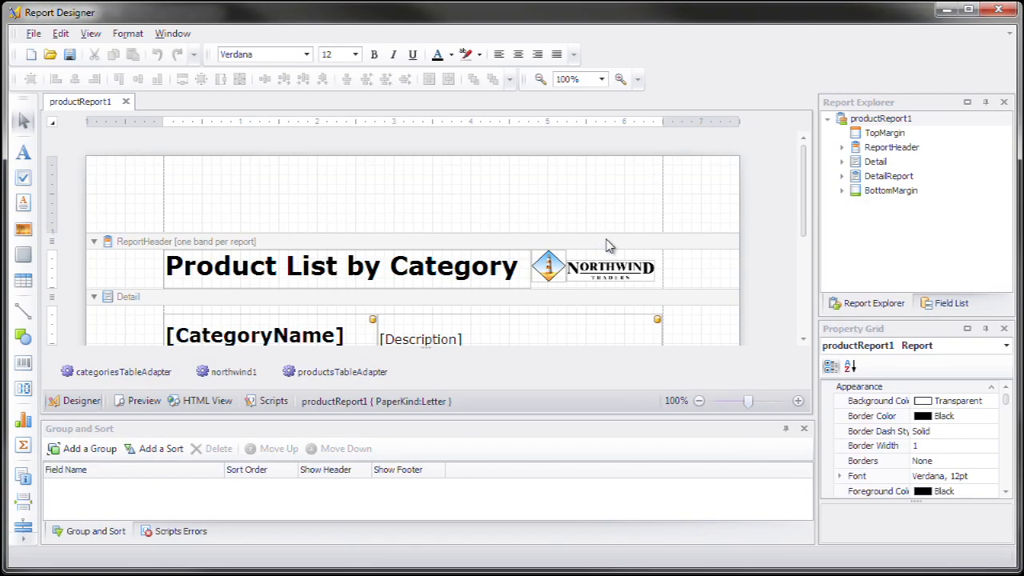
Show the Field List and expand the Categories table to view its fields.
{"action": "left_click", "coordinate": [951, 302]}
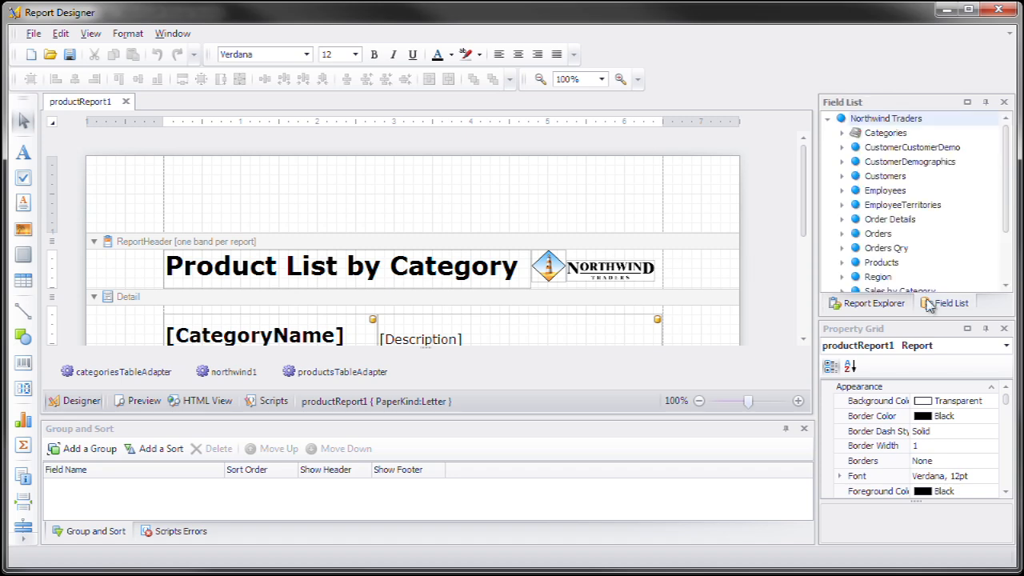
{"action": "mouse_move", "coordinate": [922, 168]}
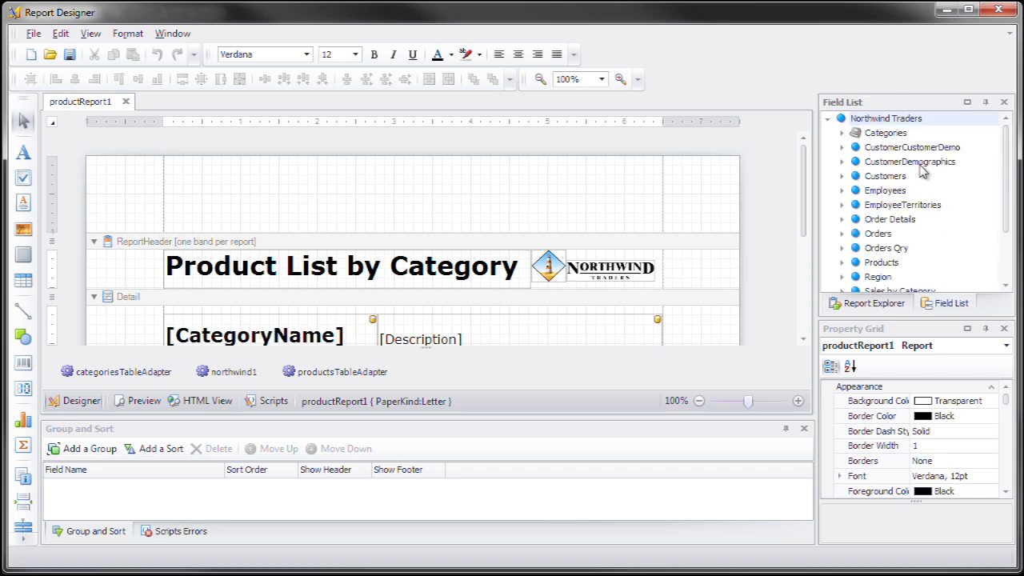
{"action": "scroll", "scroll_direction": "down", "scroll_amount": 3}
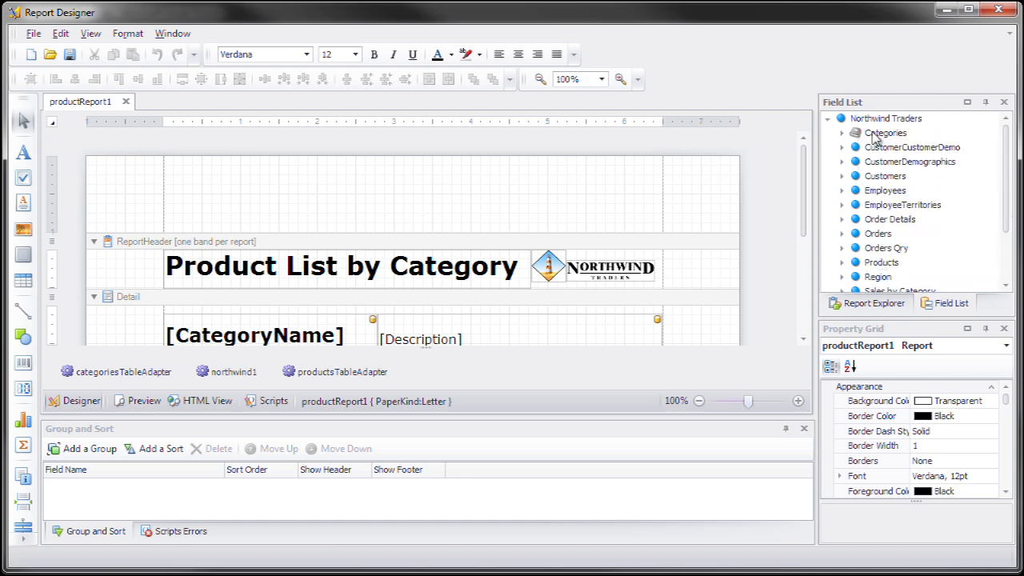
{"action": "left_click", "coordinate": [842, 133]}
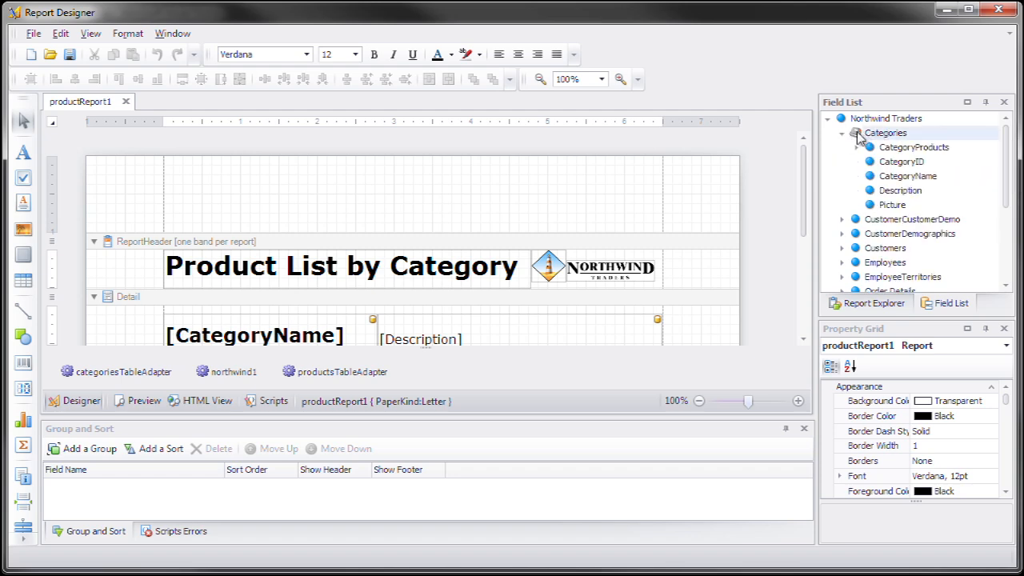
{"action": "left_click", "coordinate": [842, 133]}
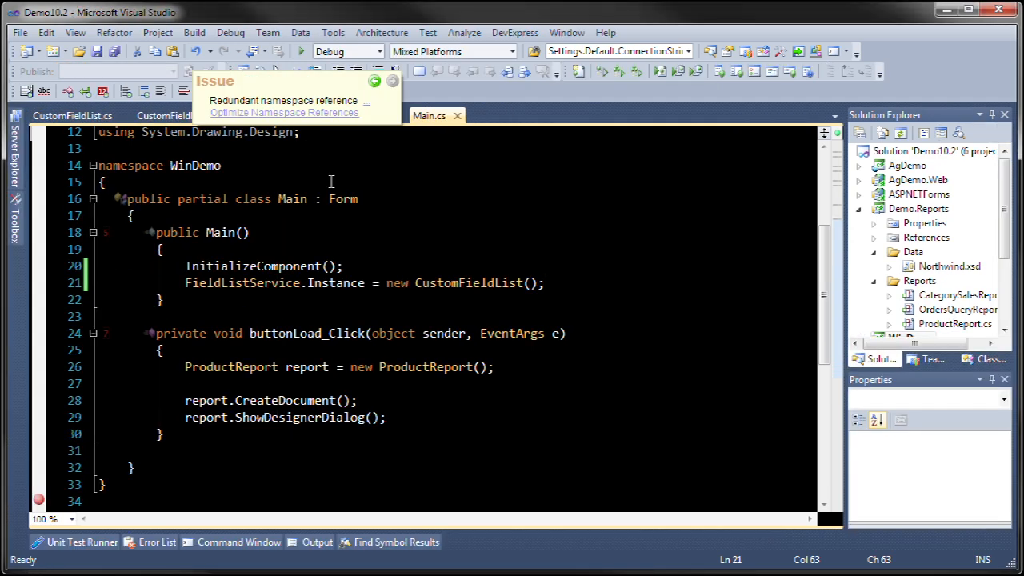
Add GetColumnImageIndex checks returning 1–4 for Categories, Customers, Employees and Orders.
{"action": "left_click", "coordinate": [72, 115]}
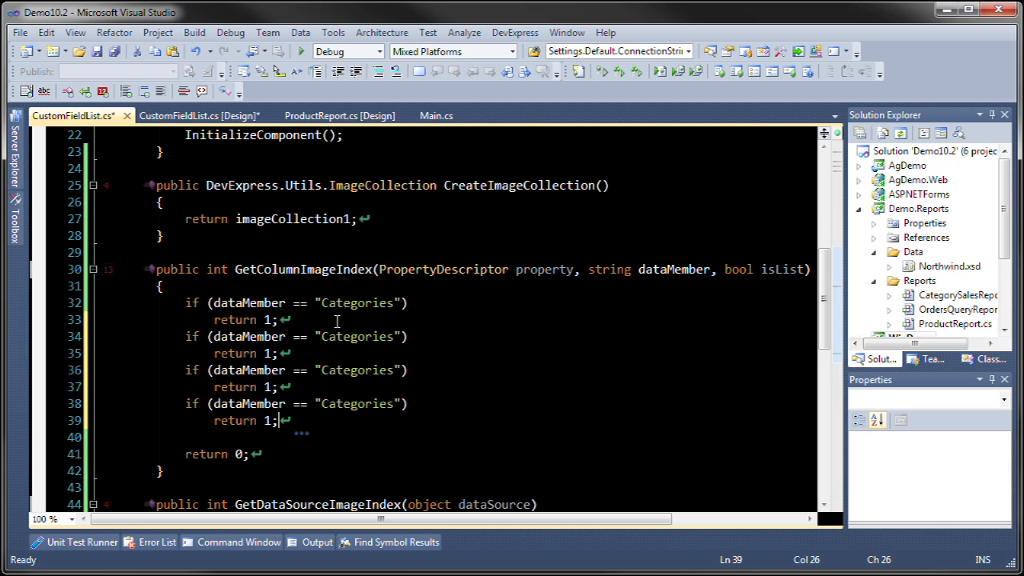
{"action": "type", "text": "Customer"}
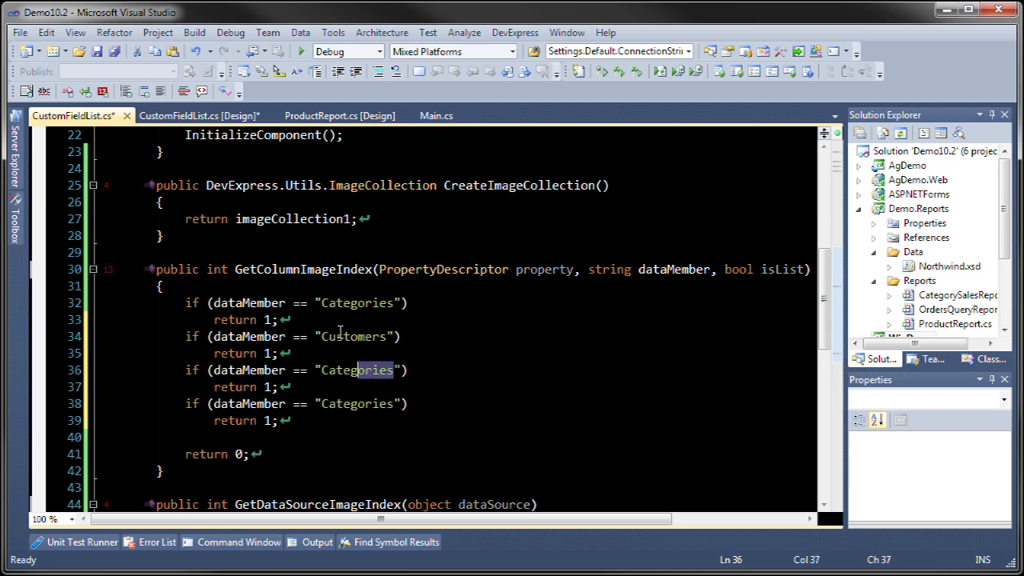
{"action": "type", "text": "Emplo"}
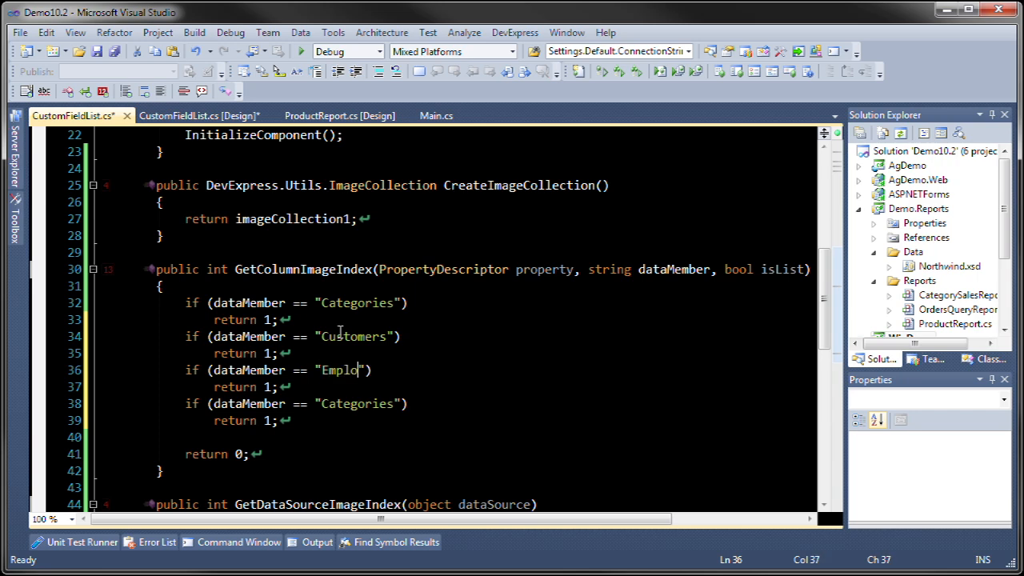
{"action": "type", "text": "yees"}
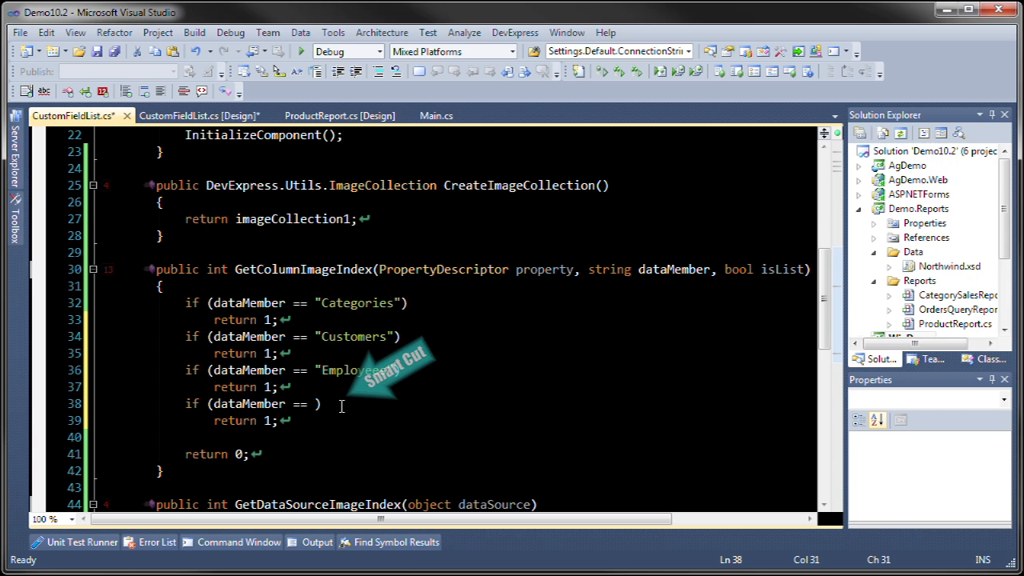
{"action": "type", "text": "Or"}
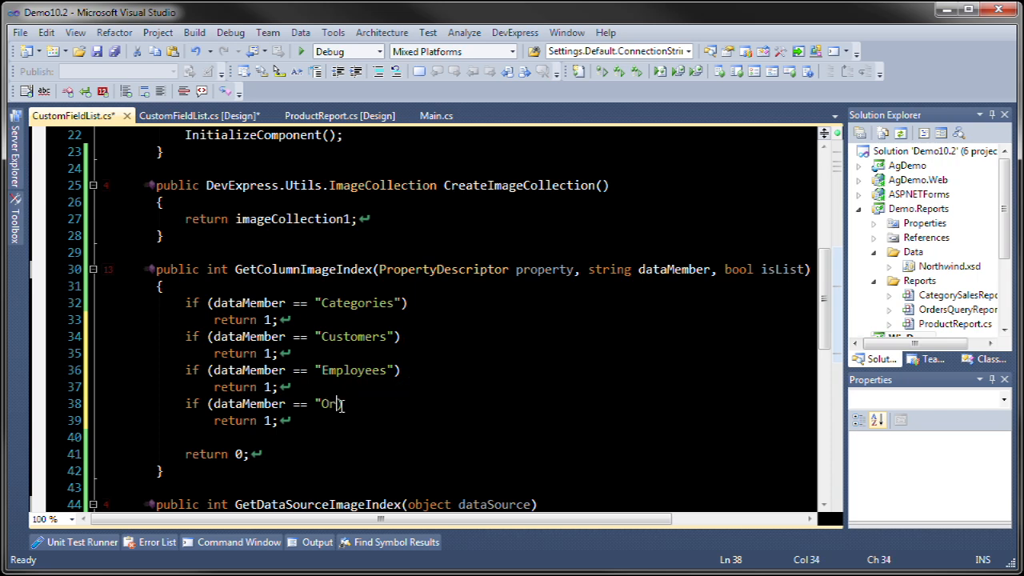
{"action": "type", "text": "ders\")"}
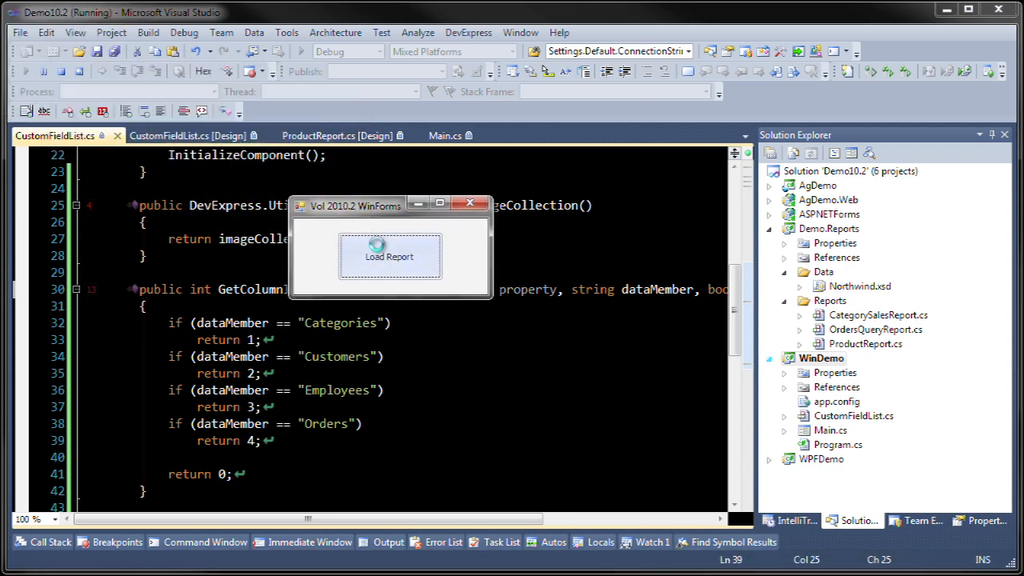
Load the product report and view its field list with custom table icons.
{"action": "left_click", "coordinate": [389, 256]}
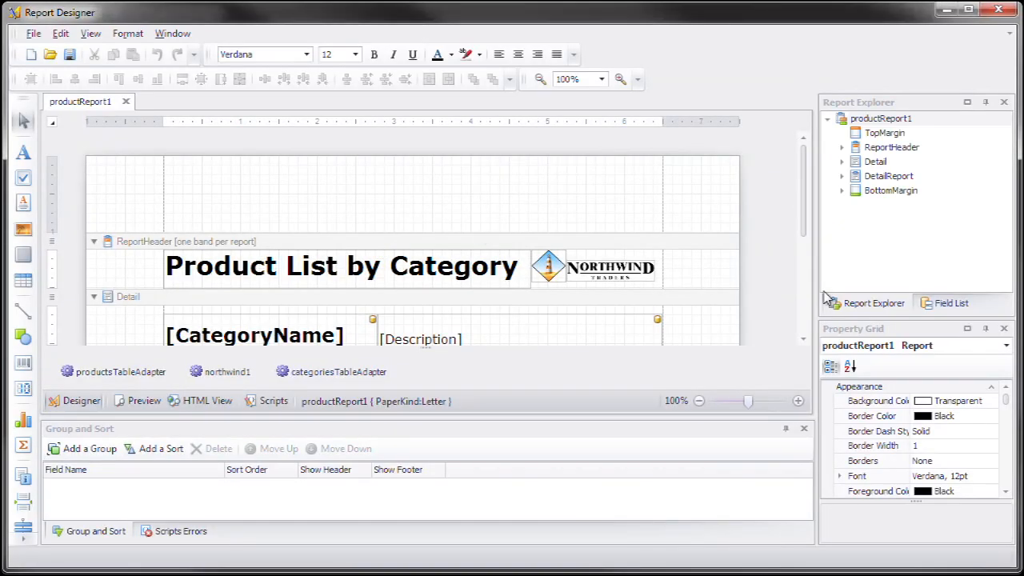
{"action": "left_click", "coordinate": [951, 302]}
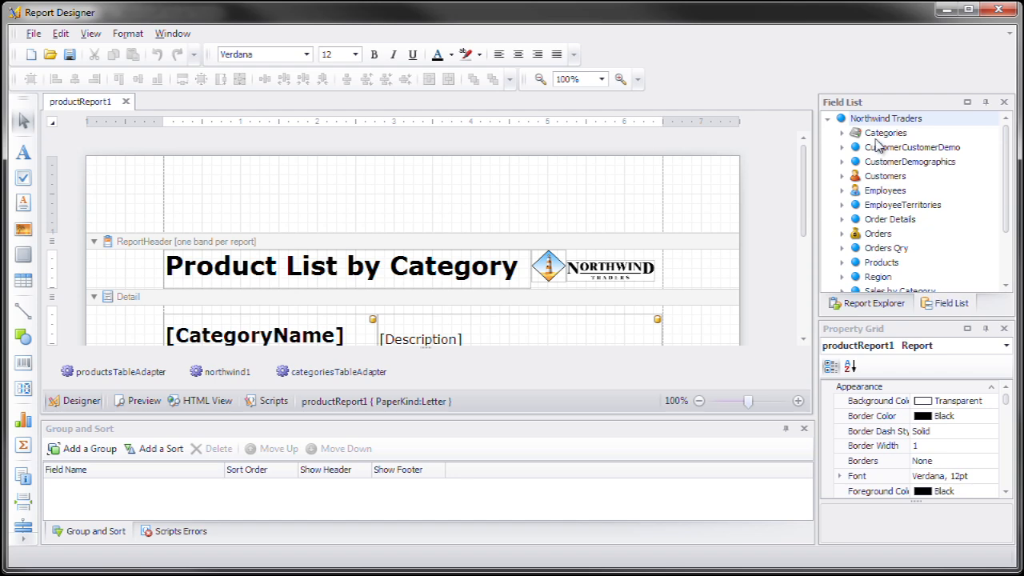